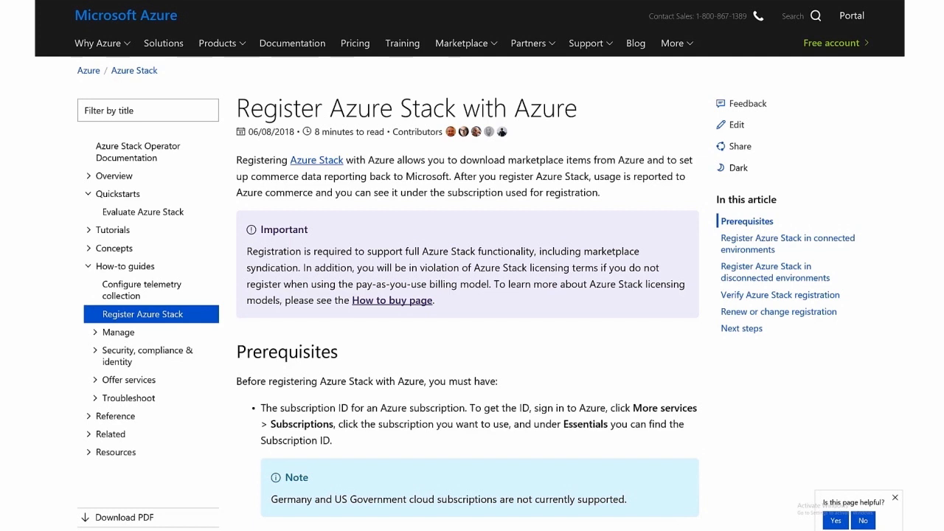
mouse_move(598, 162)
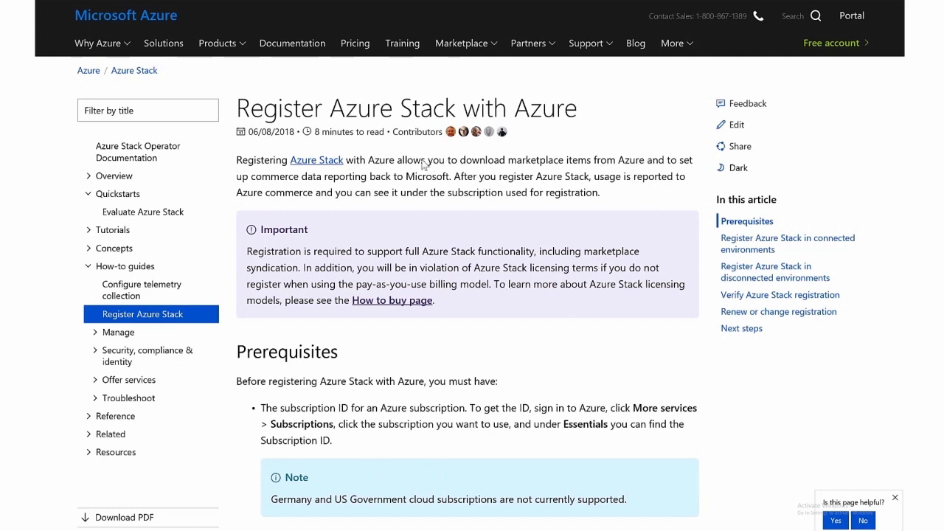
mouse_move(425, 166)
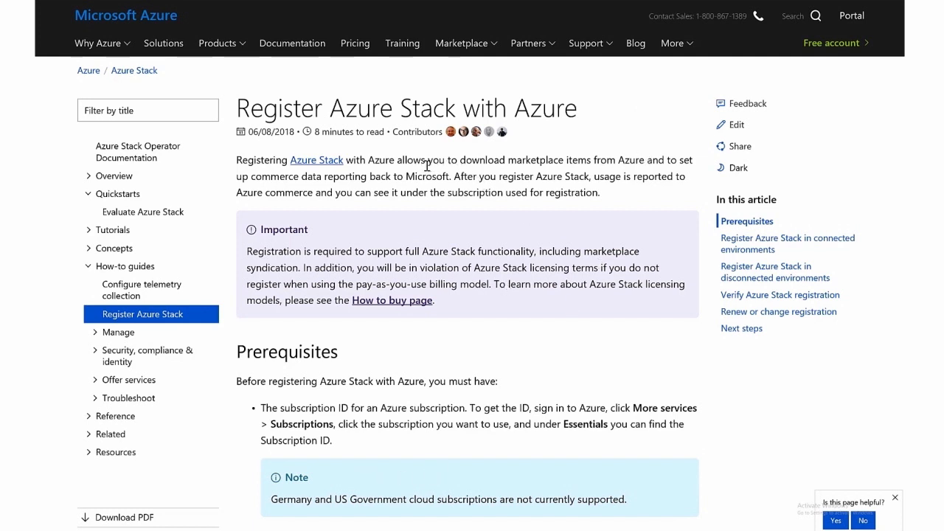
mouse_move(558, 161)
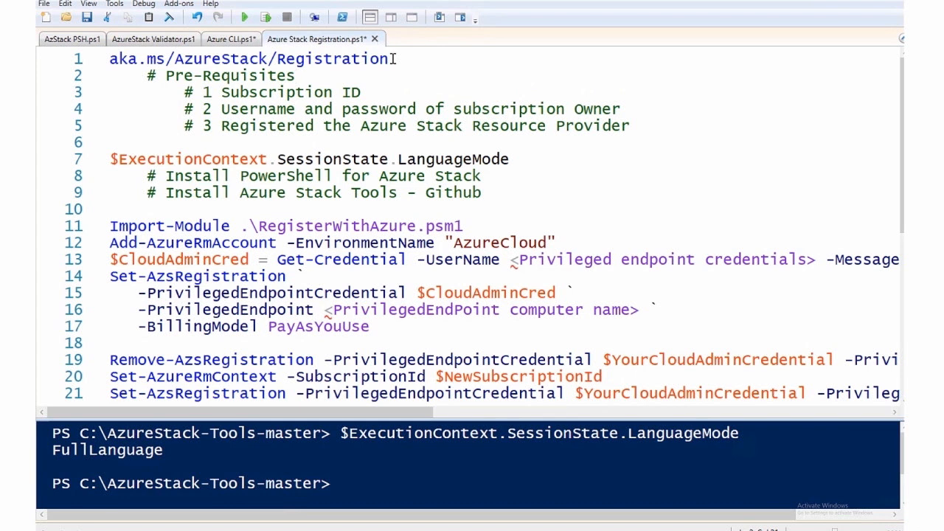
Highlight and clear the prerequisite and install comment lines, then scroll the AzureStack-Tools-master listing.
drag(124, 59, 388, 59)
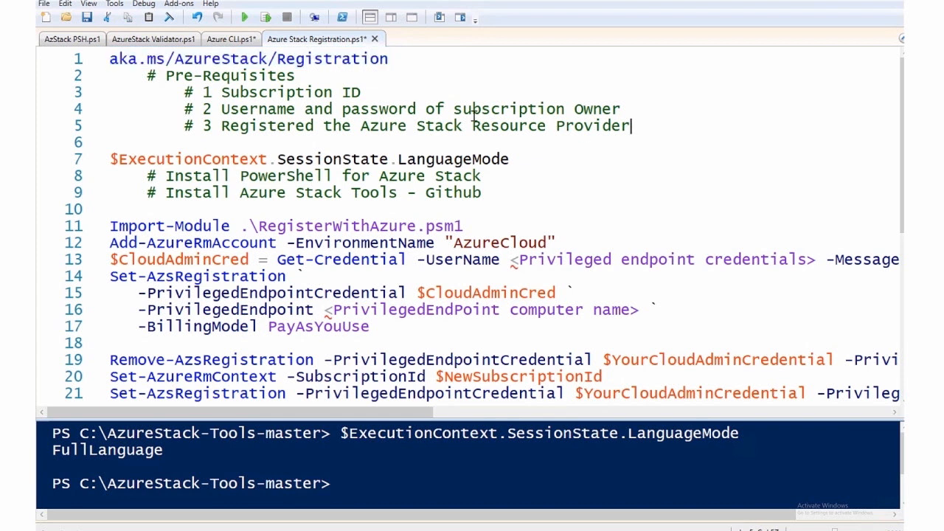
drag(174, 91, 632, 125)
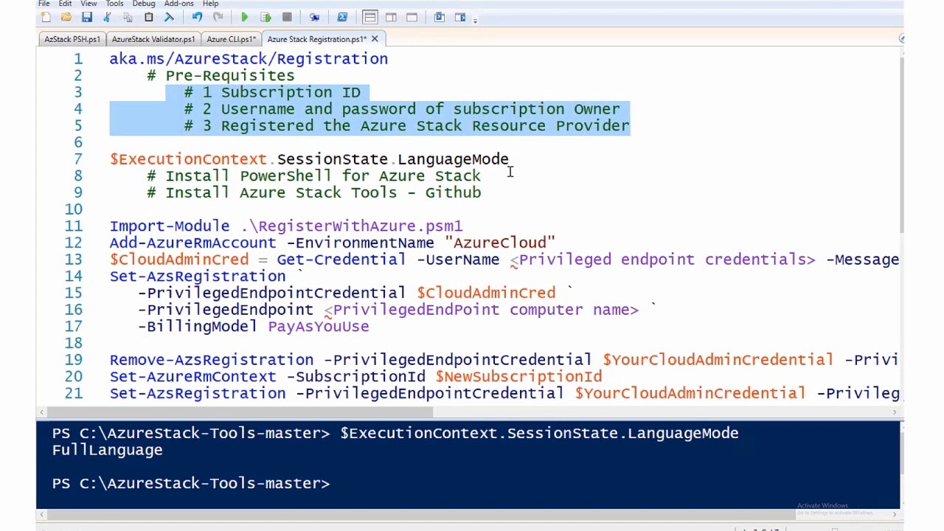
mouse_move(514, 168)
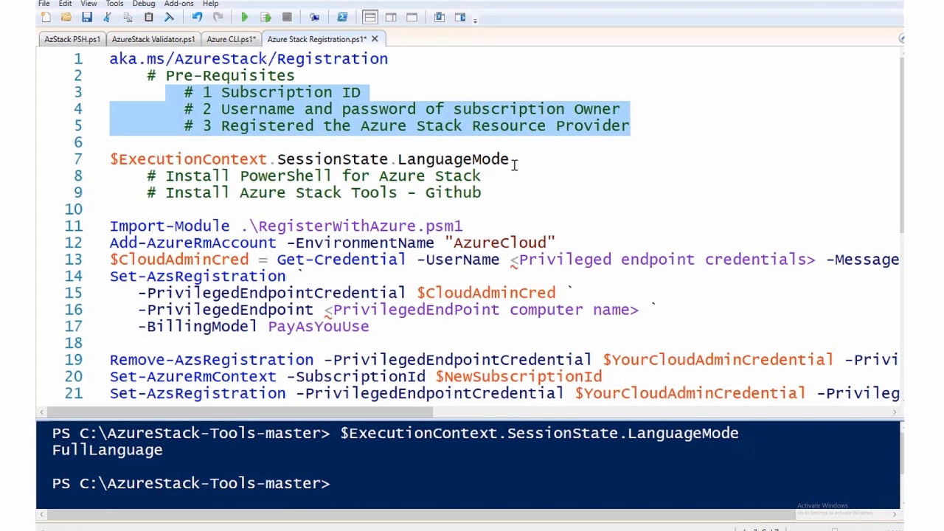
mouse_move(392, 359)
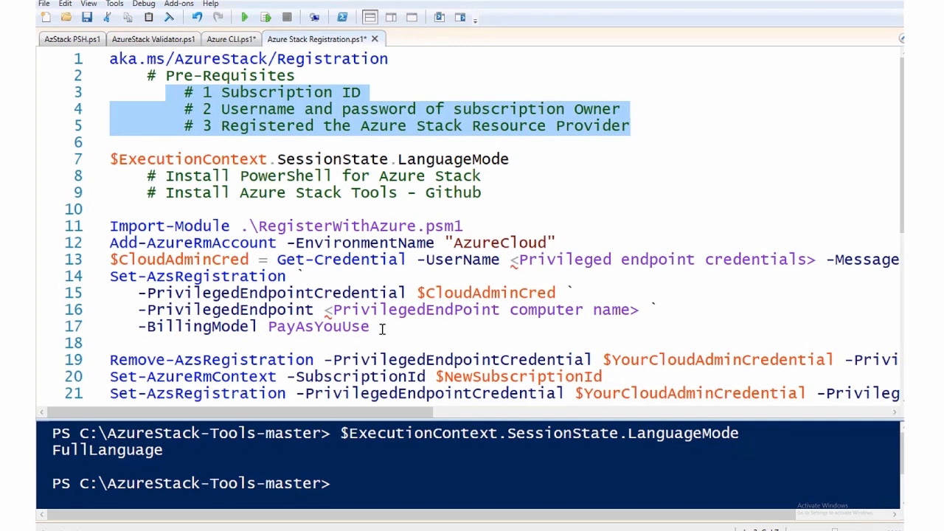
click(526, 159)
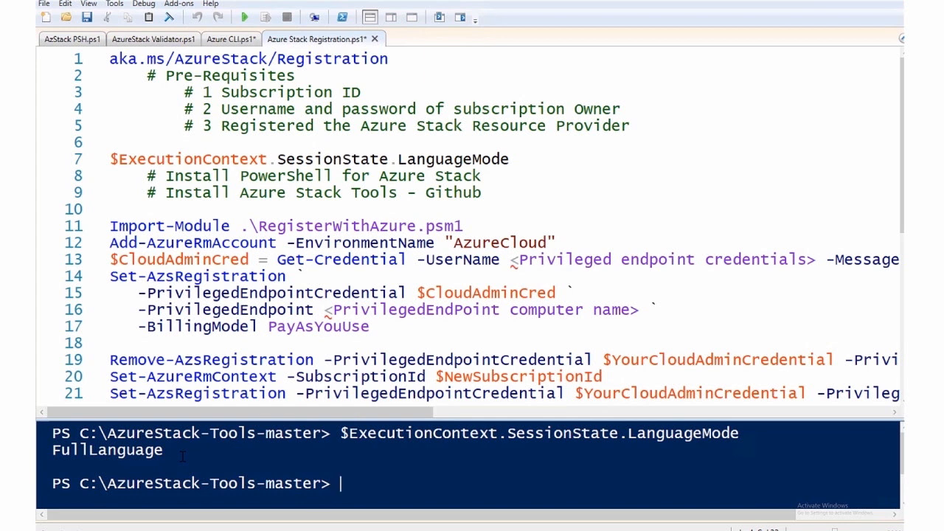
mouse_move(487, 222)
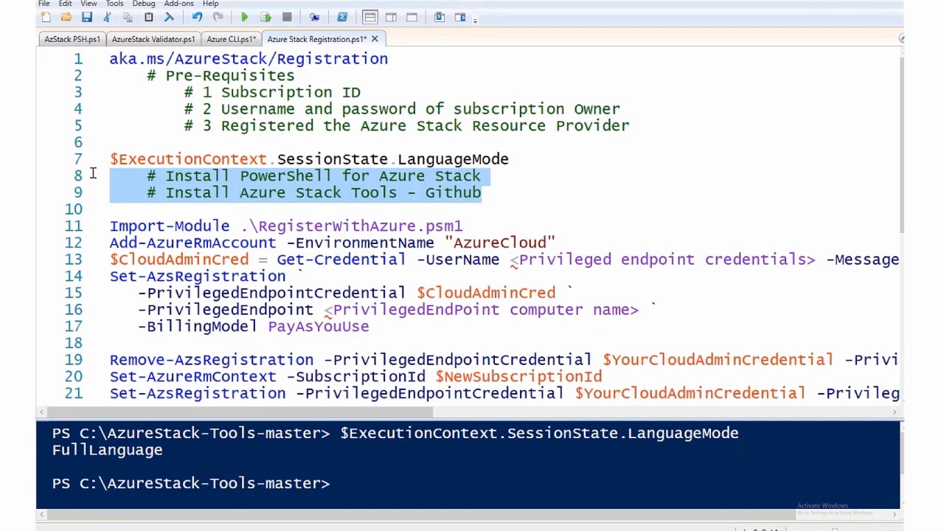
mouse_move(446, 201)
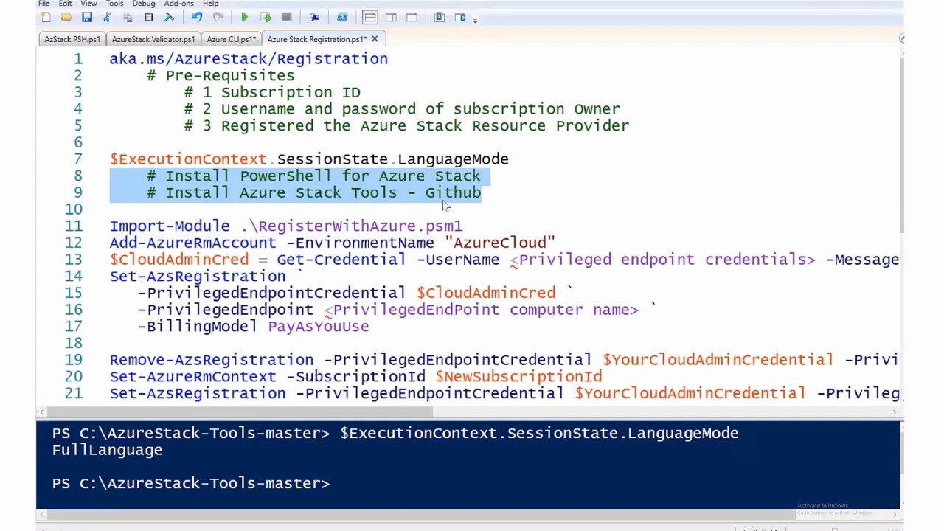
click(486, 192)
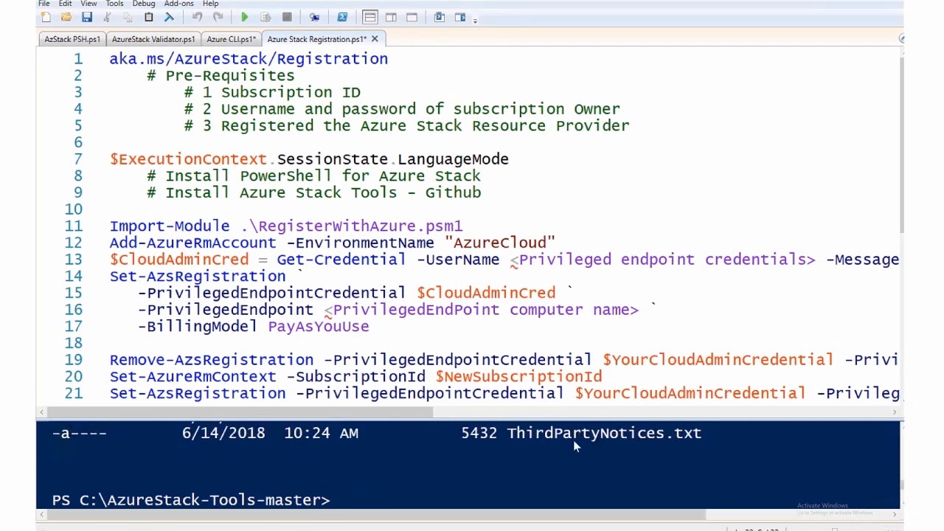
mouse_move(802, 425)
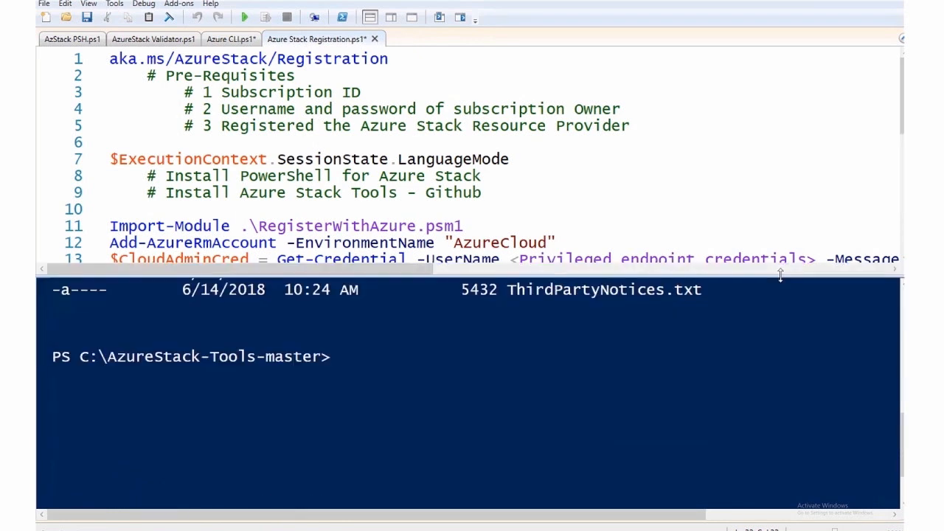
scroll(down, 3)
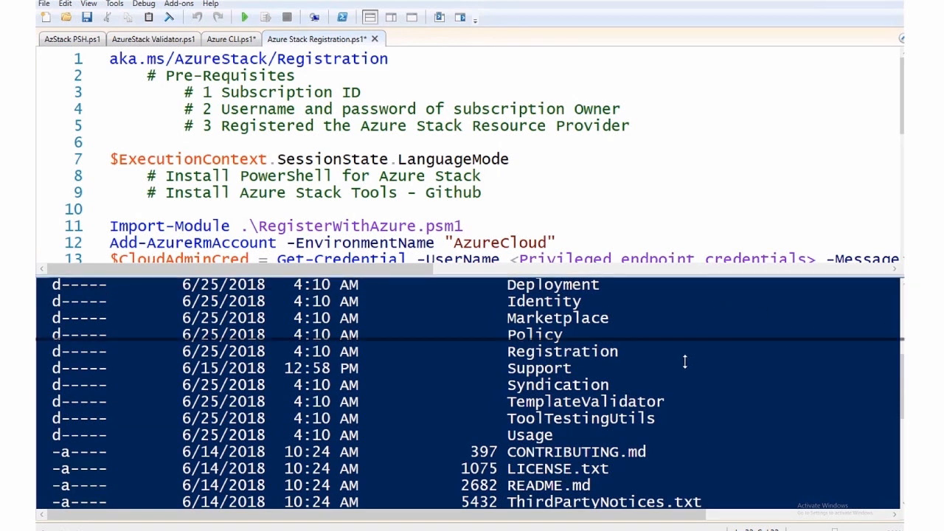
mouse_move(711, 441)
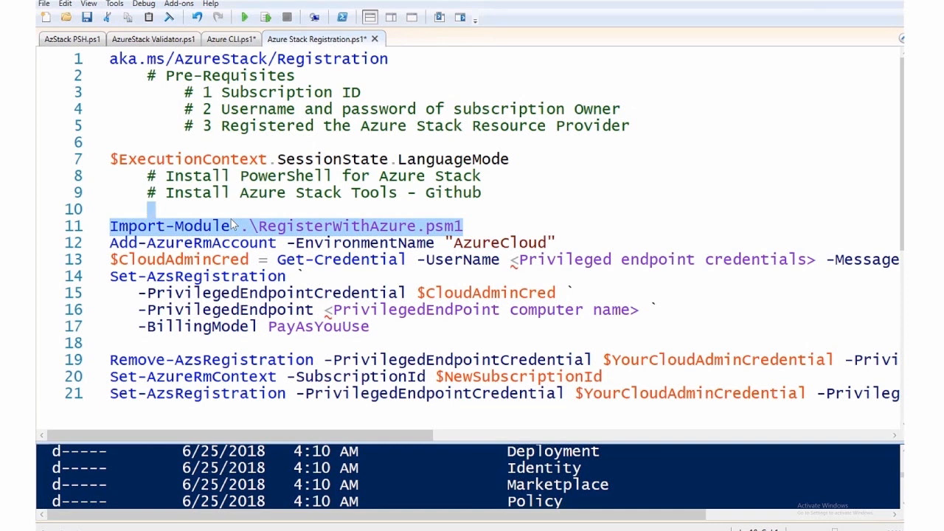
mouse_move(560, 251)
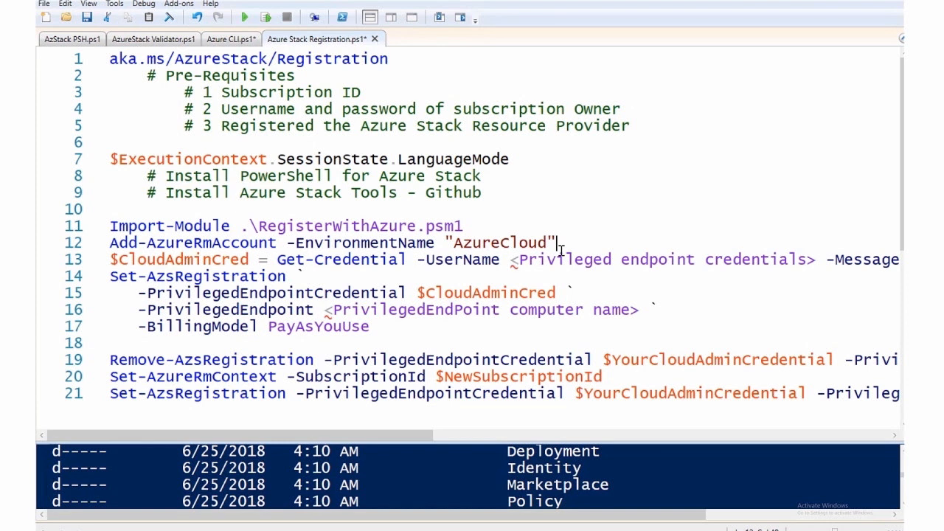
mouse_move(295, 276)
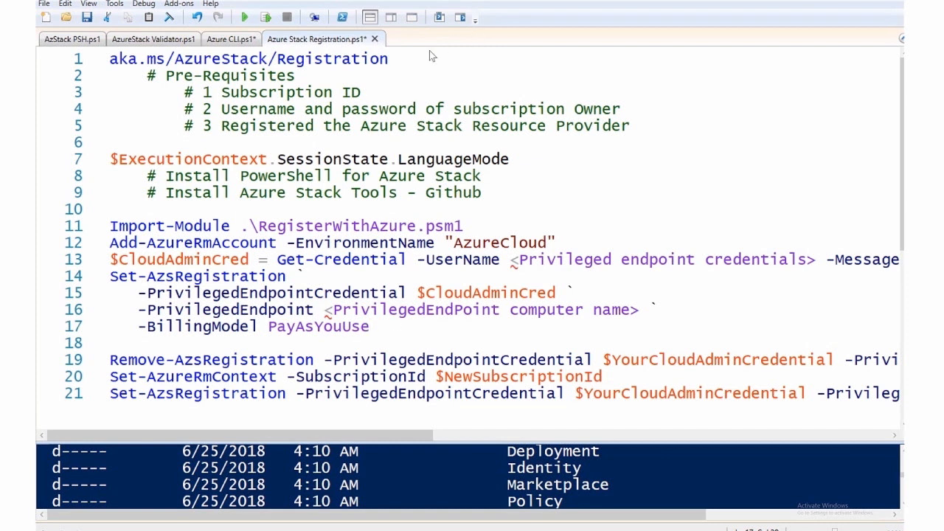
drag(221, 59, 389, 59)
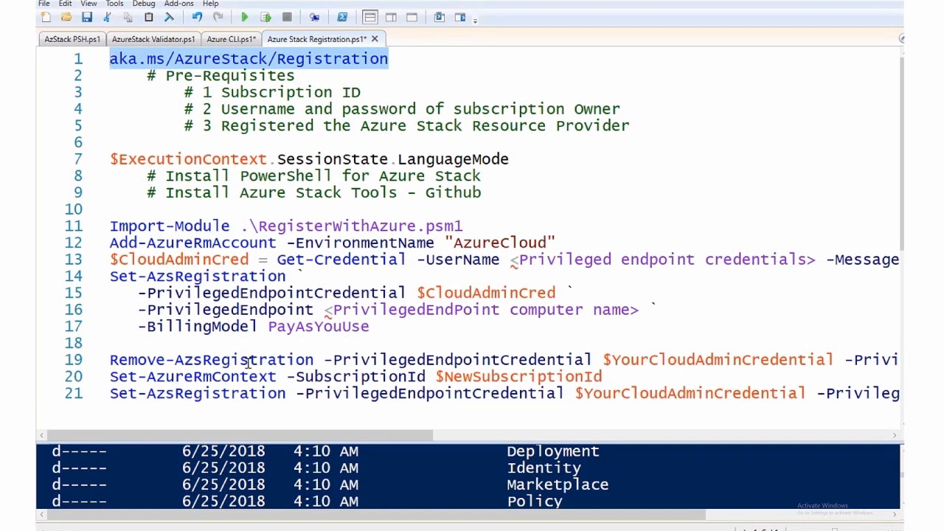
click(111, 360)
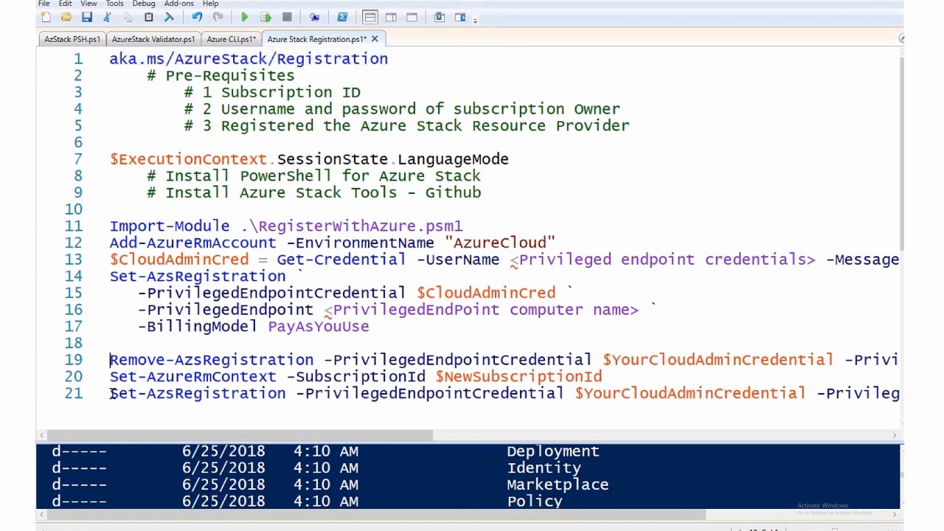
drag(109, 360, 602, 376)
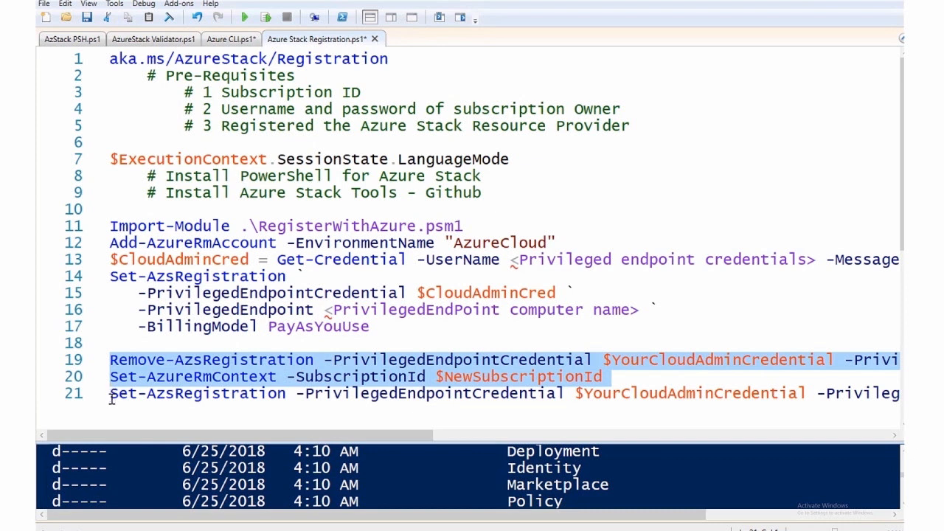
click(111, 392)
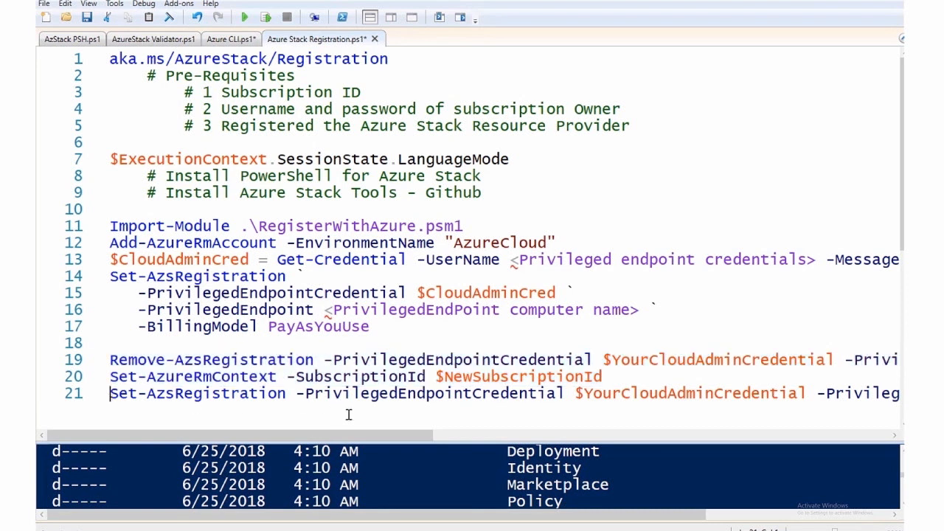
scroll(right, 3)
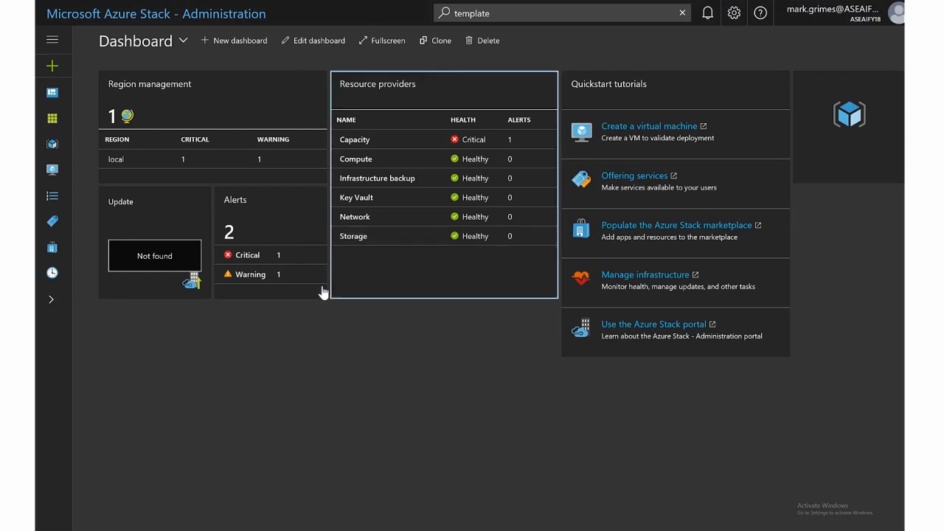
mouse_move(479, 35)
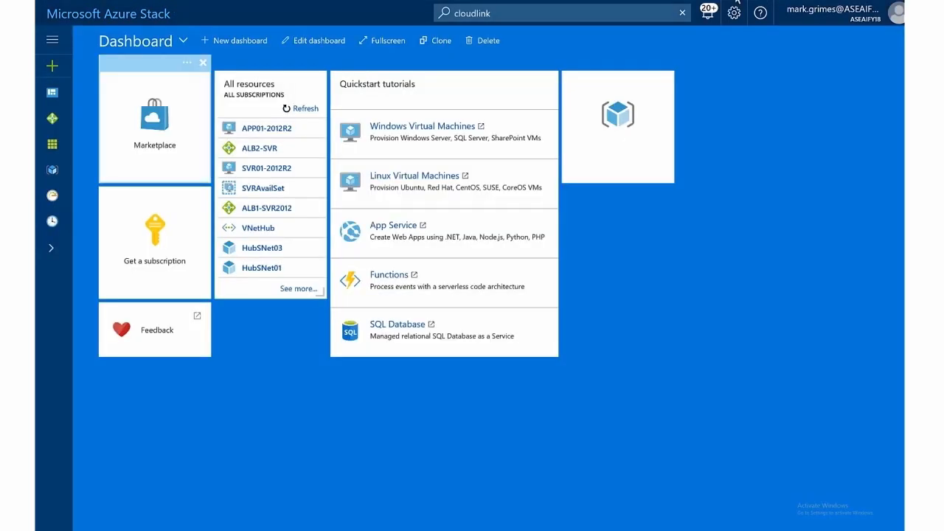
Show and dismiss the recent search results, then go to the tenant Marketplace blade.
click(560, 13)
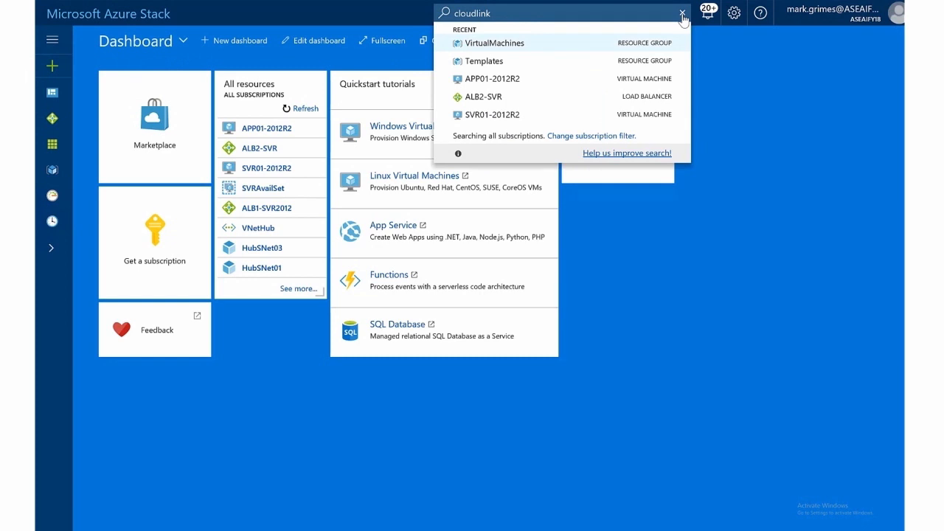
click(682, 12)
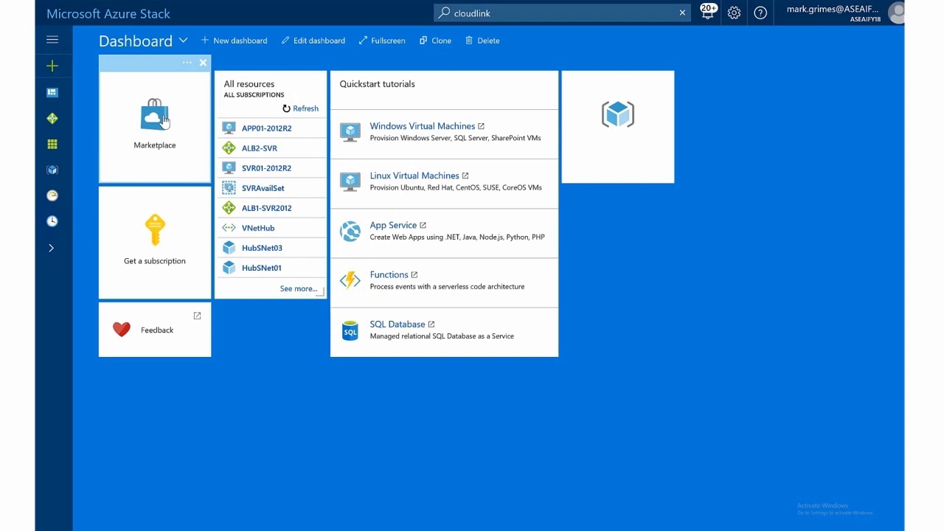
click(154, 121)
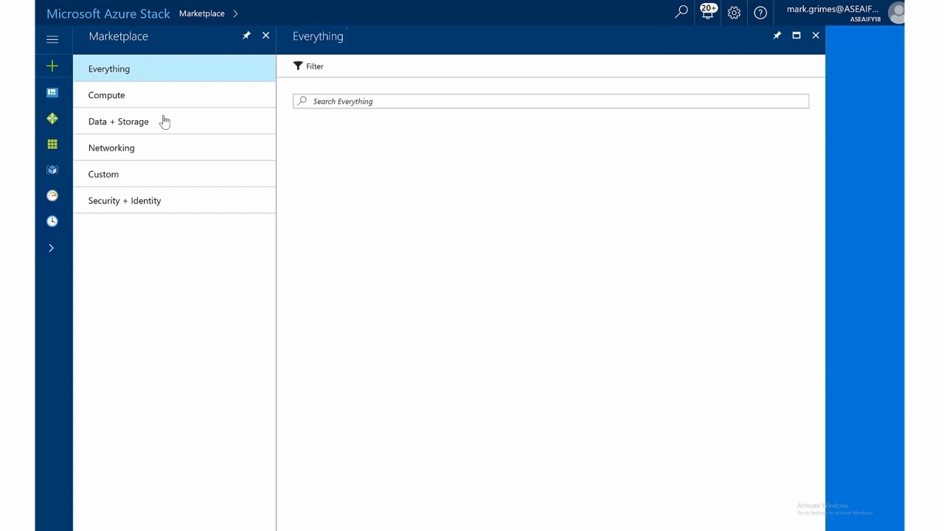
Show the Everything category and browse its offerings such as Availability Set and Windows Server 2012 R2.
click(109, 69)
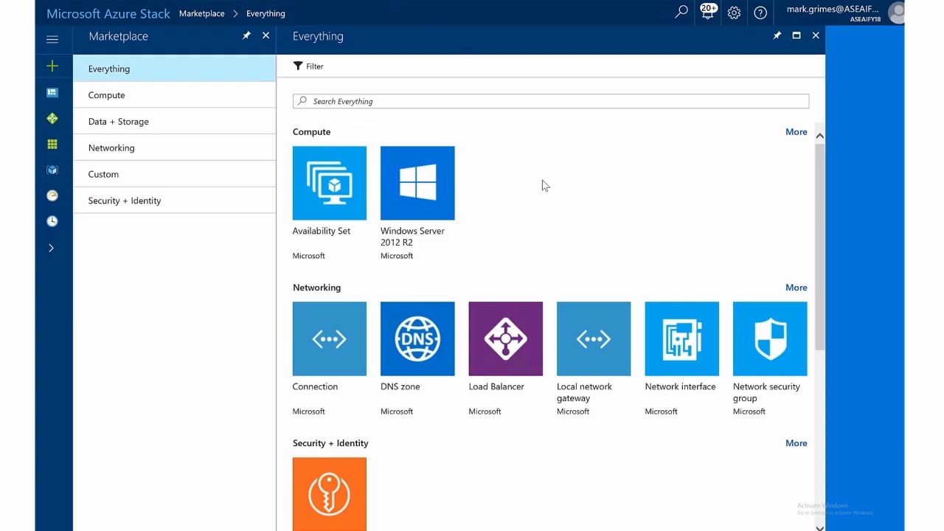
mouse_move(601, 180)
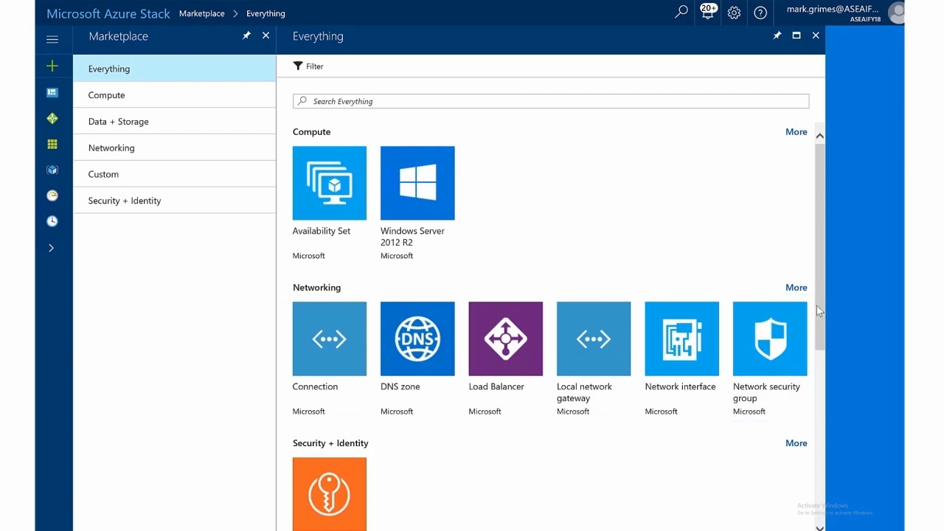
scroll(down, 3)
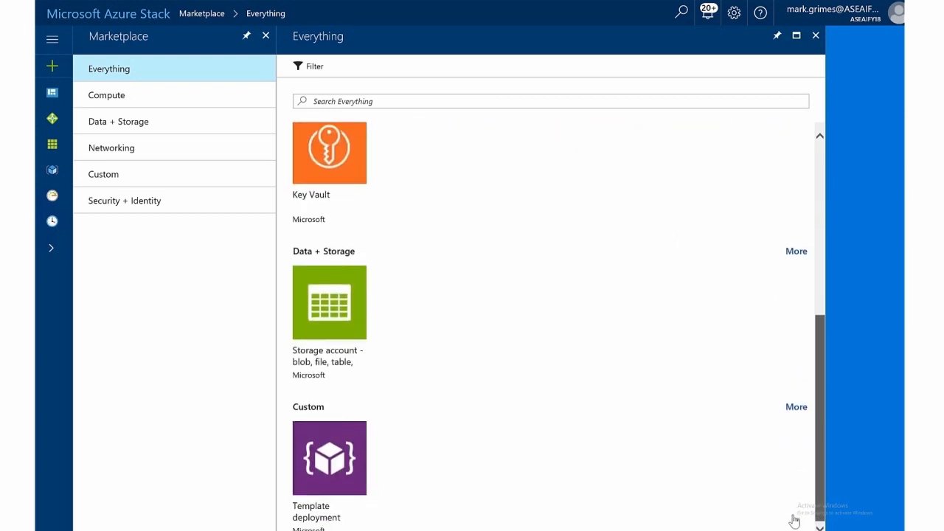
click(329, 457)
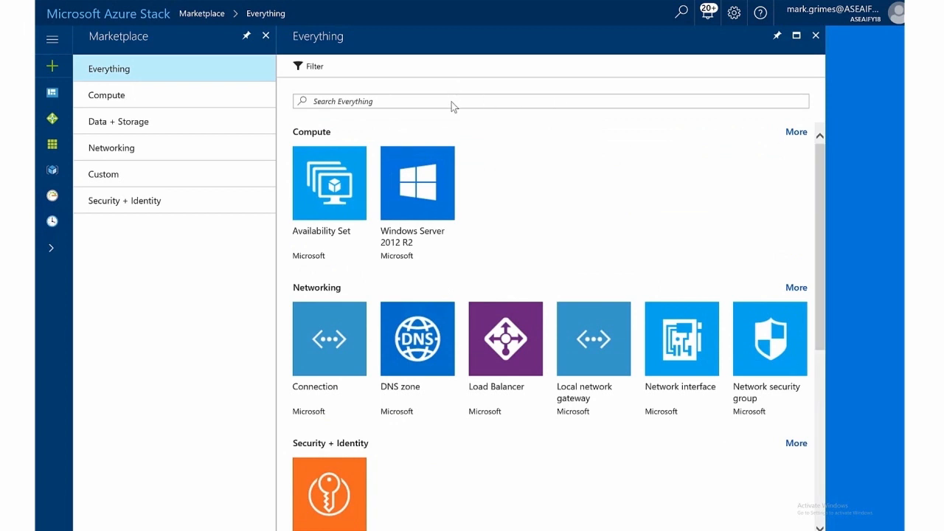
click(451, 100)
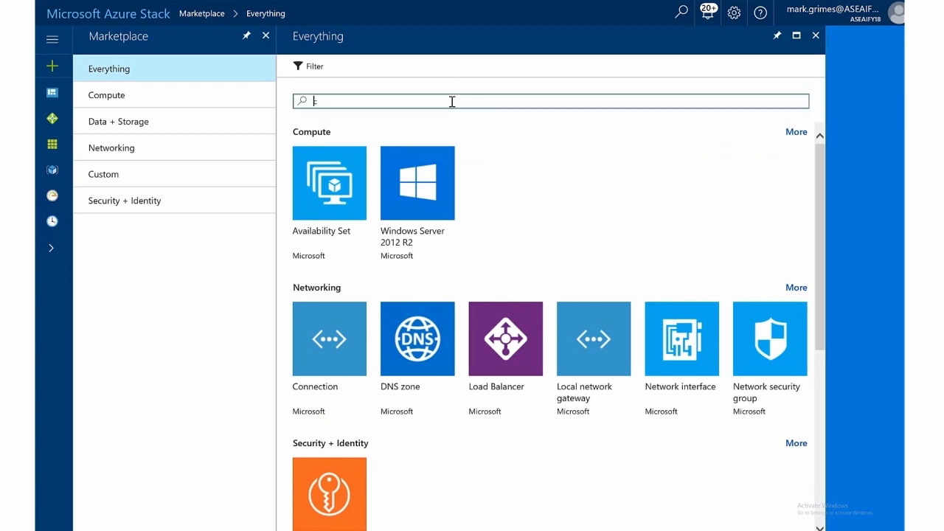
text(cloud)
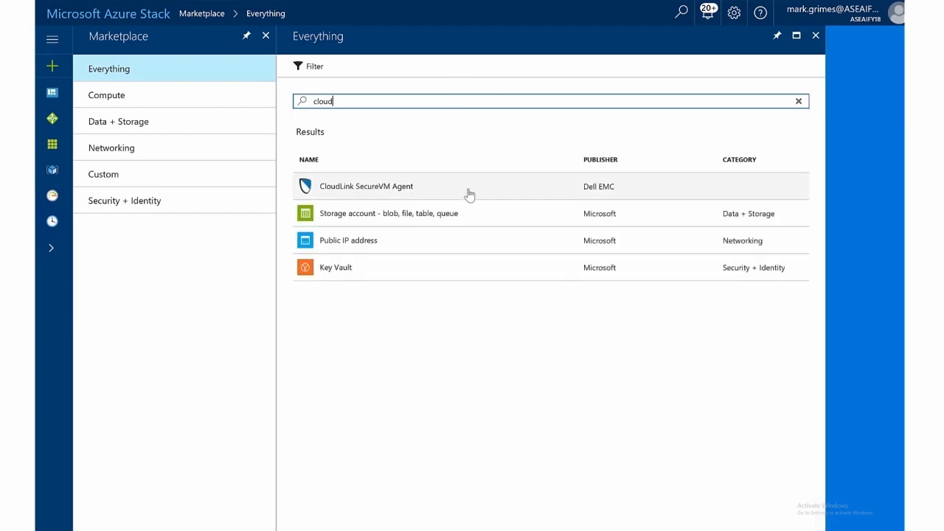
mouse_move(637, 195)
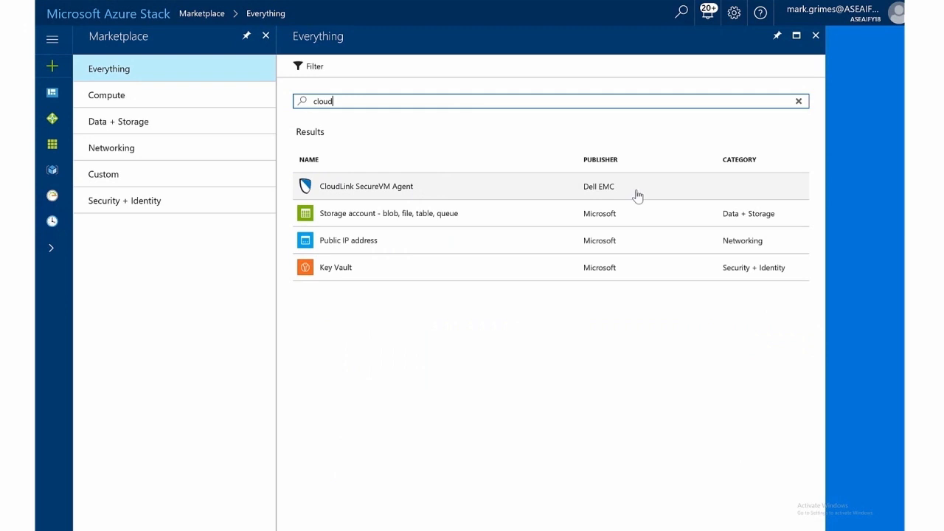
mouse_move(570, 197)
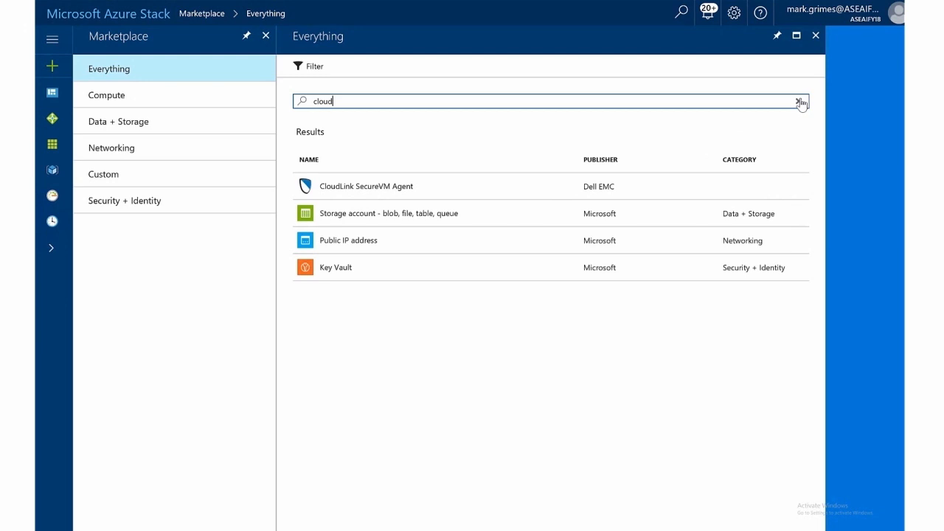
click(802, 100)
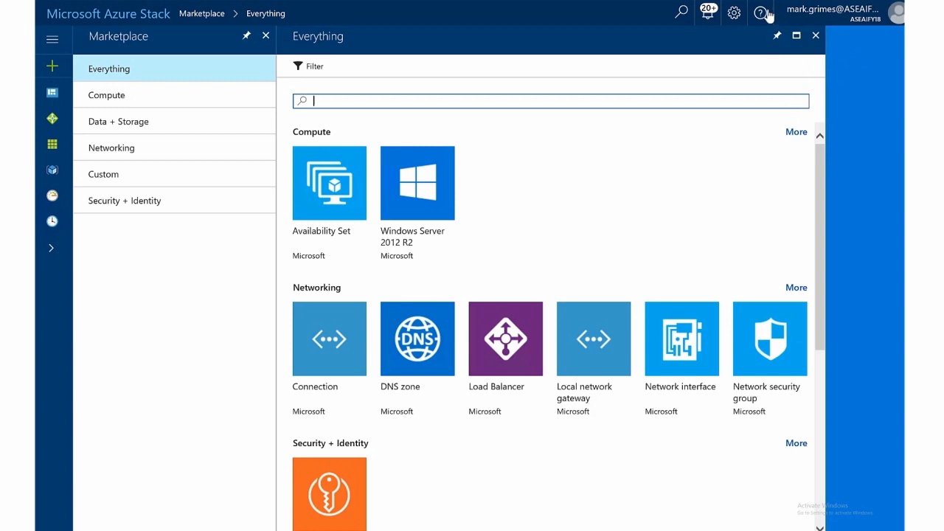
mouse_move(761, 12)
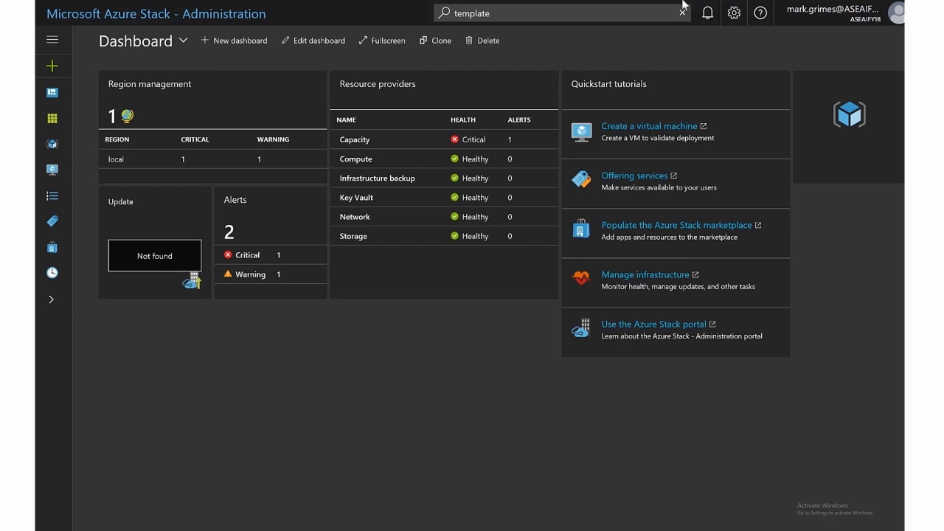
mouse_move(65, 239)
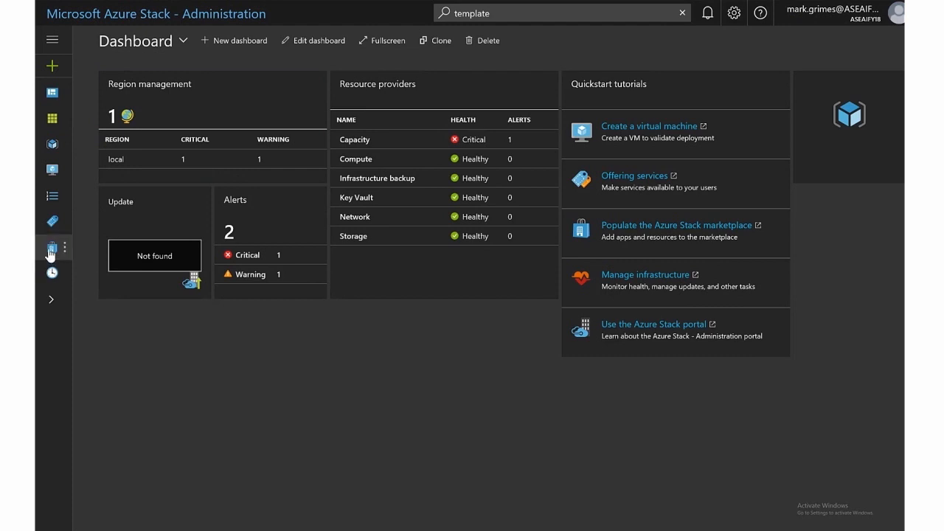
Bring up Marketplace management listing the already downloaded items as Succeeded.
click(52, 248)
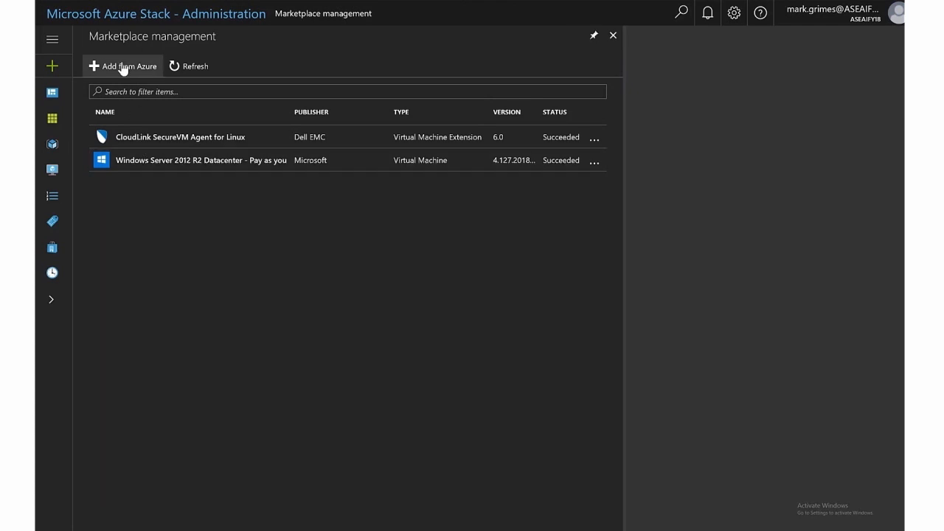
Show the Add from Azure product list, refresh it and filter it by 'linux'.
click(123, 65)
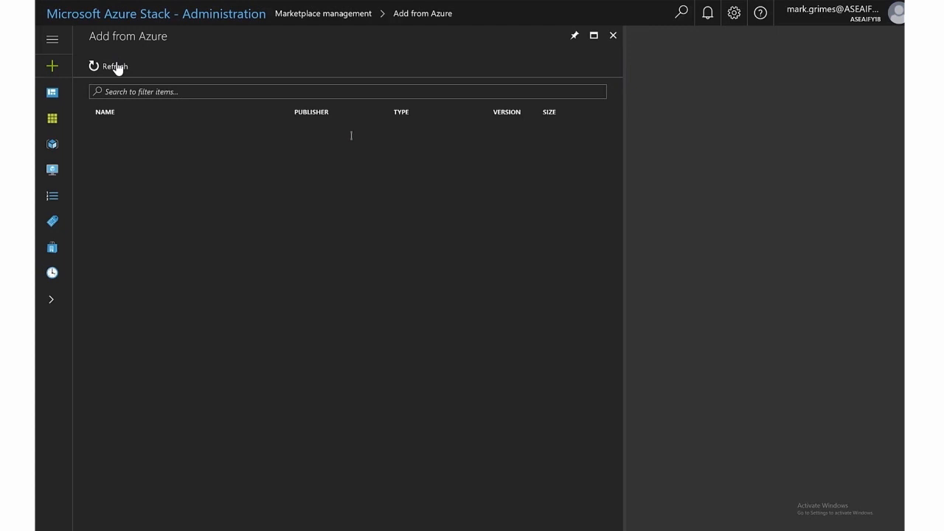
click(95, 65)
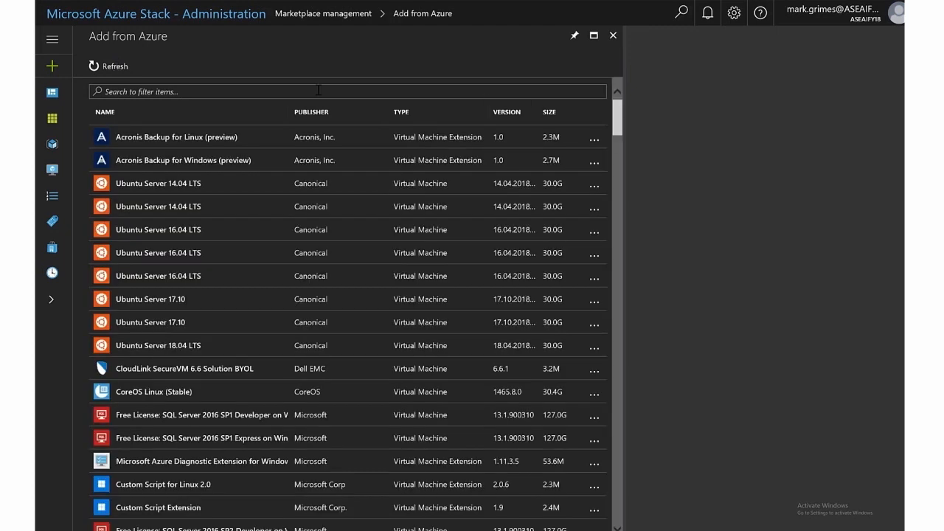
click(295, 91)
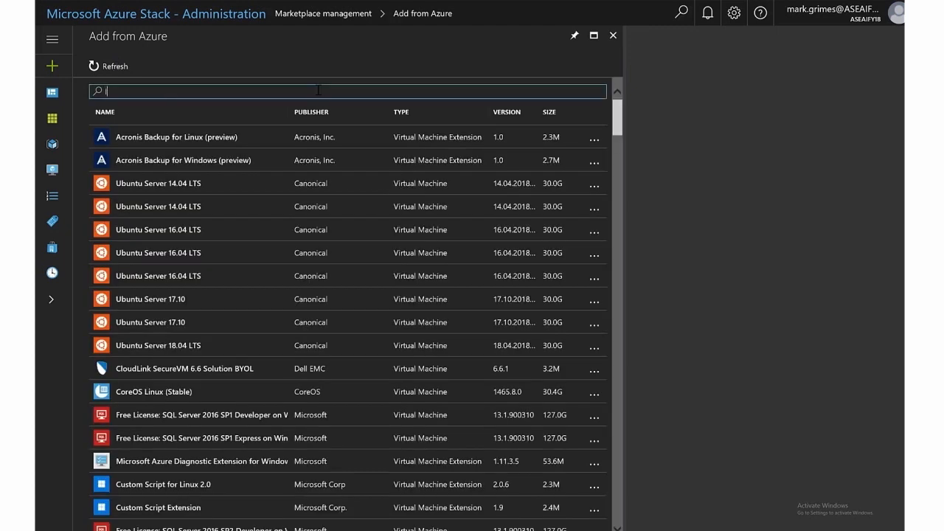
text(linux)
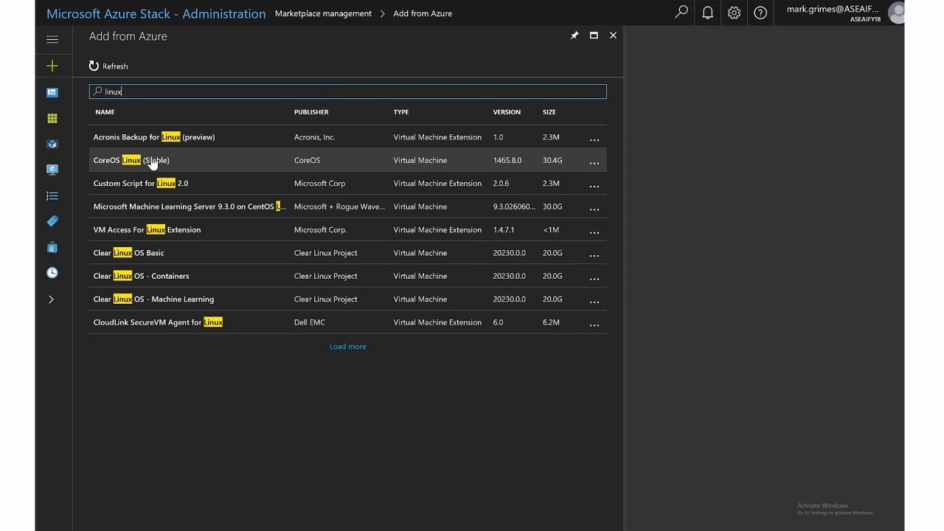
Download CoreOS Linux (Stable) from its details blade and return to the unfiltered product list.
click(131, 159)
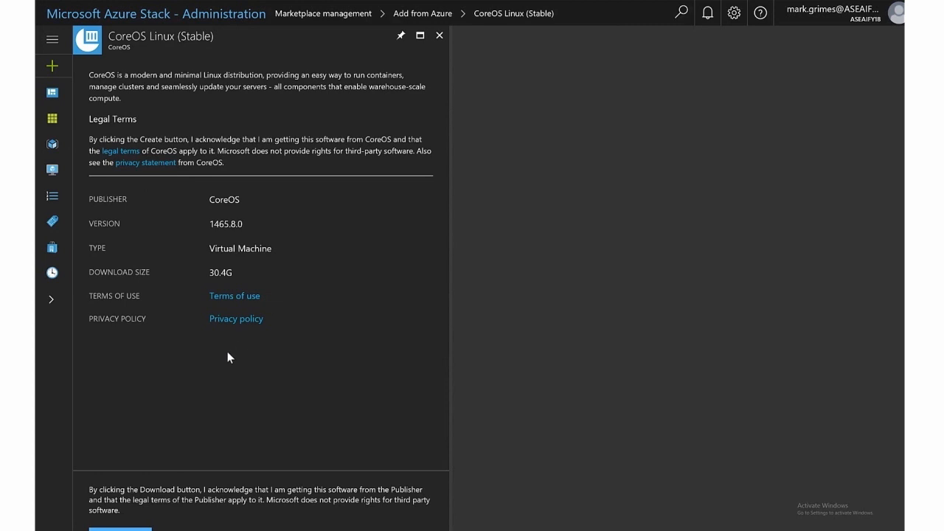
mouse_move(235, 288)
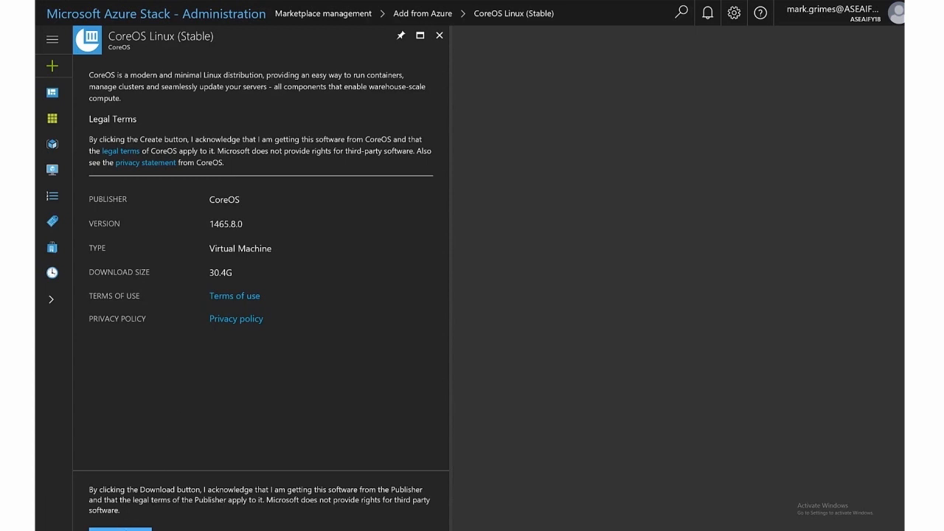
click(120, 528)
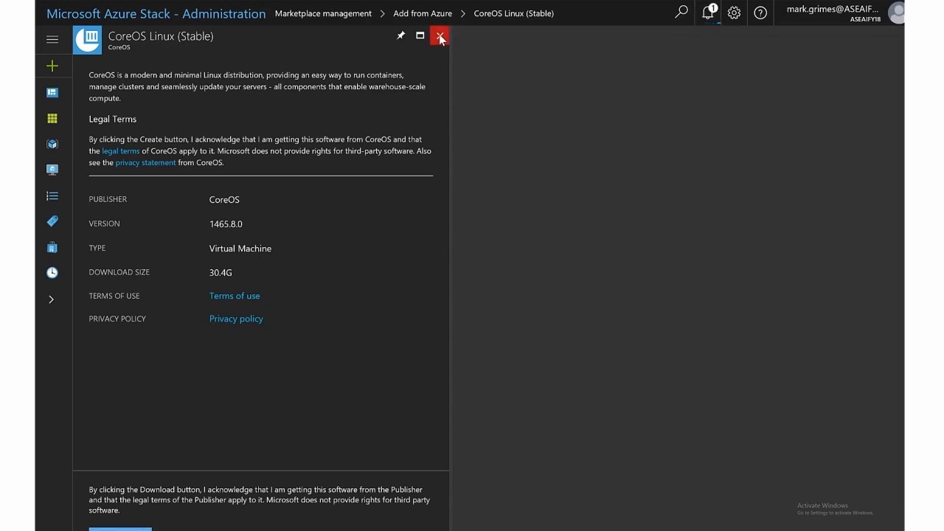
click(440, 35)
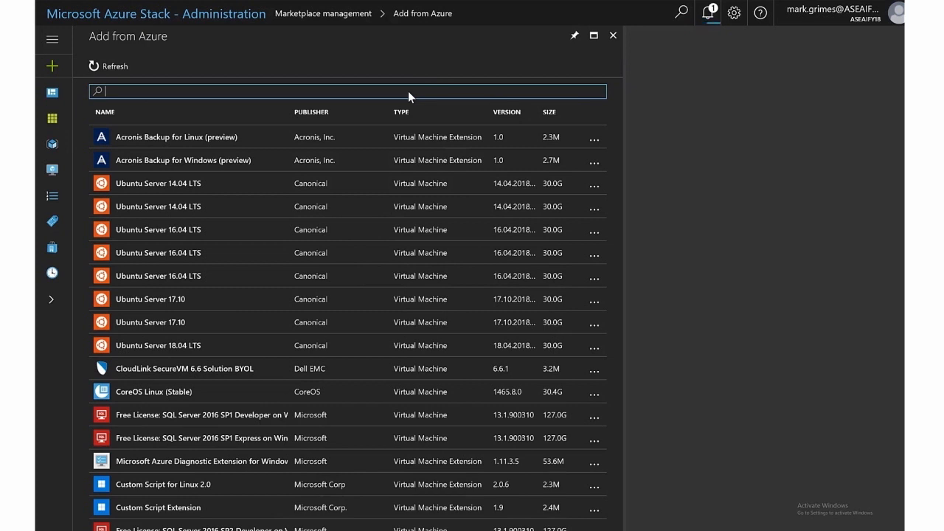
mouse_move(287, 98)
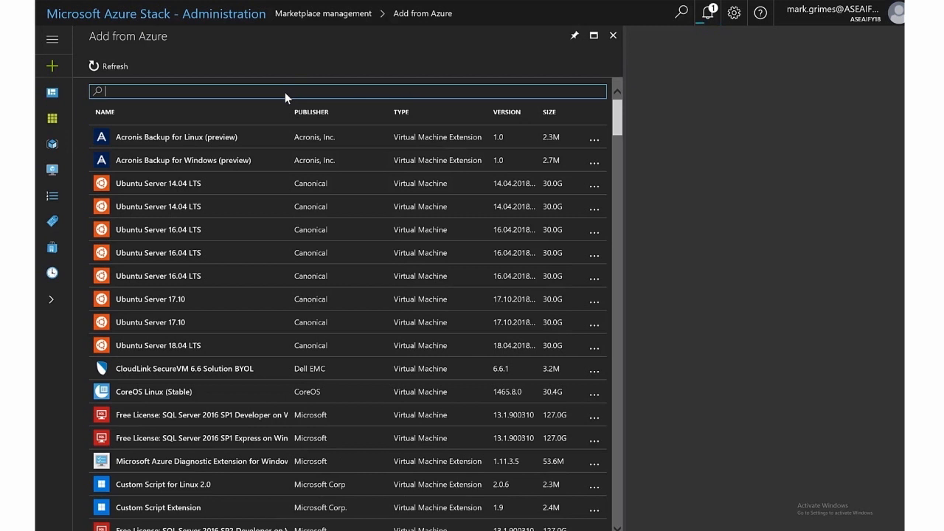
Filter the list by 'virtual', load more results and download Virtual Machine Scale Set.
text(virtual machine scale)
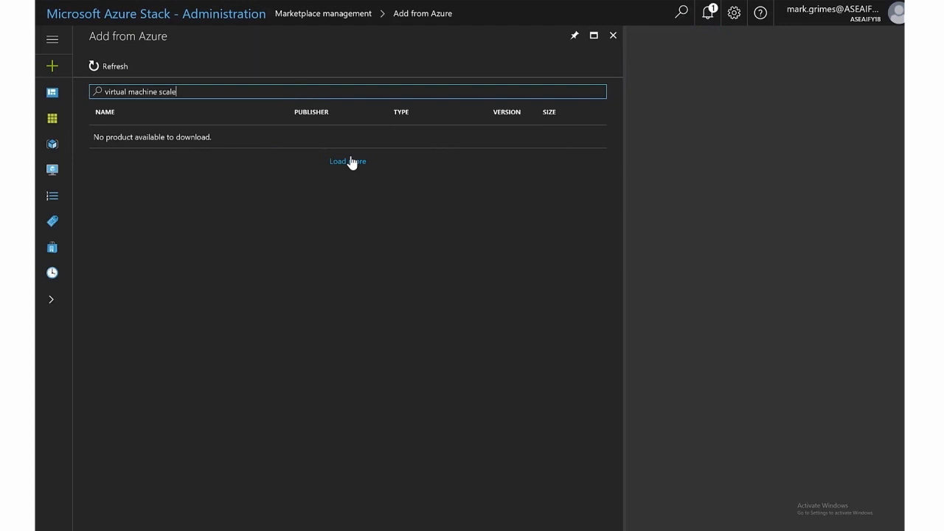
click(348, 160)
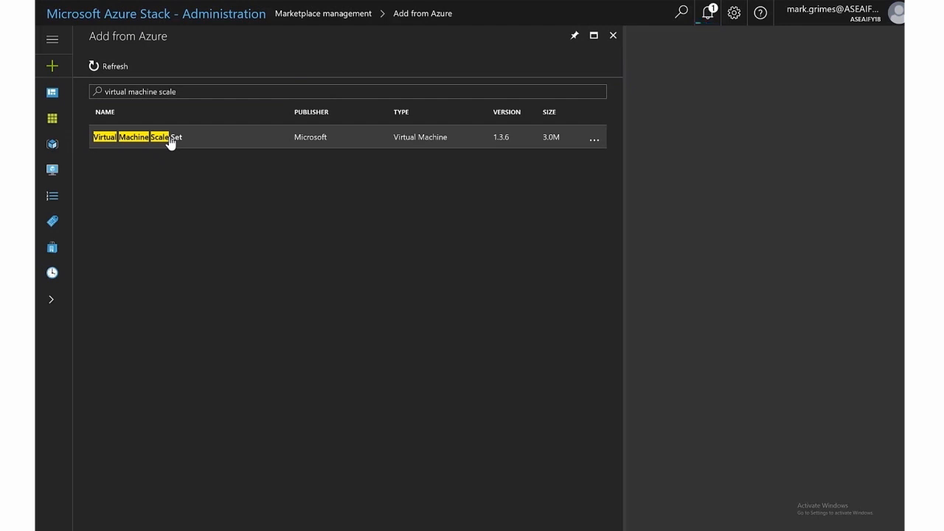
click(133, 136)
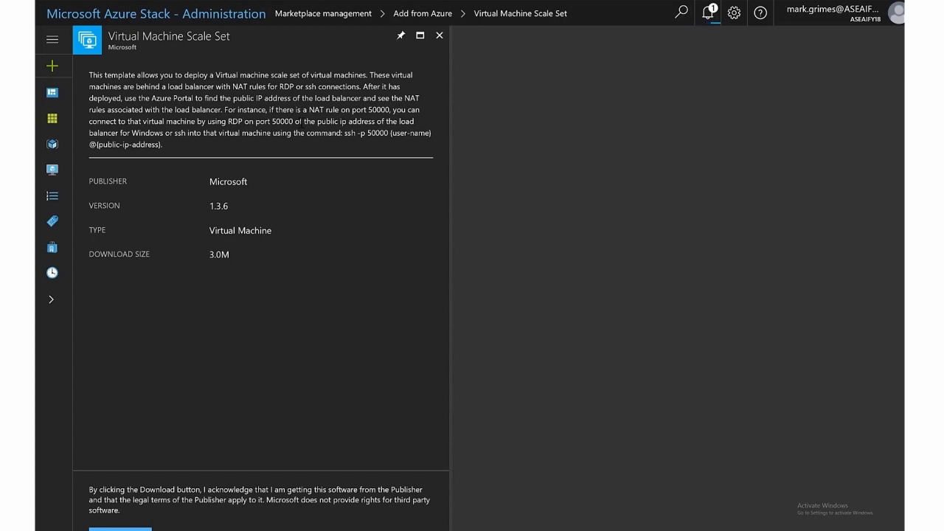
mouse_move(272, 235)
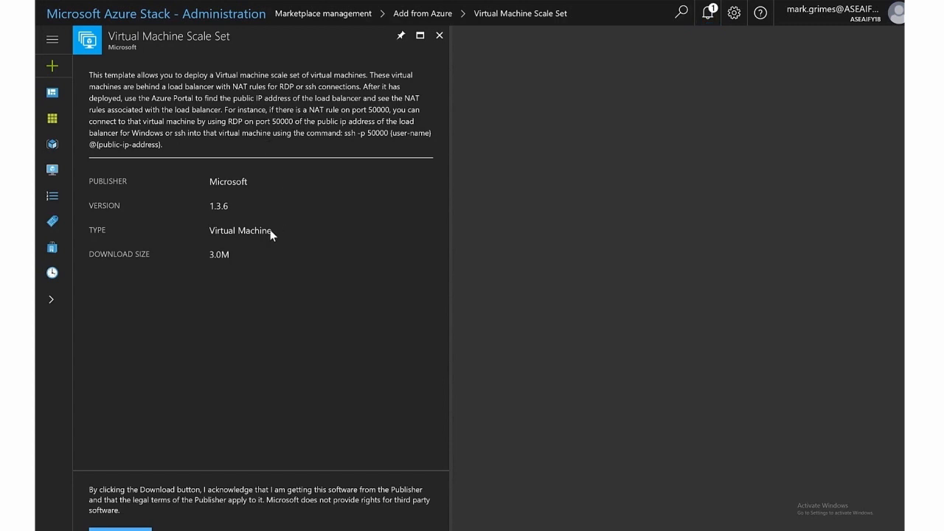
mouse_move(195, 437)
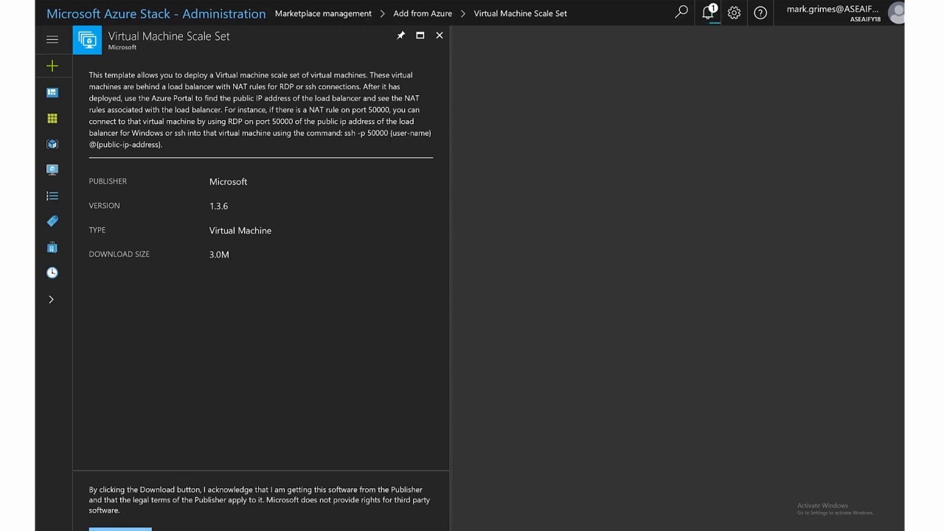
click(120, 528)
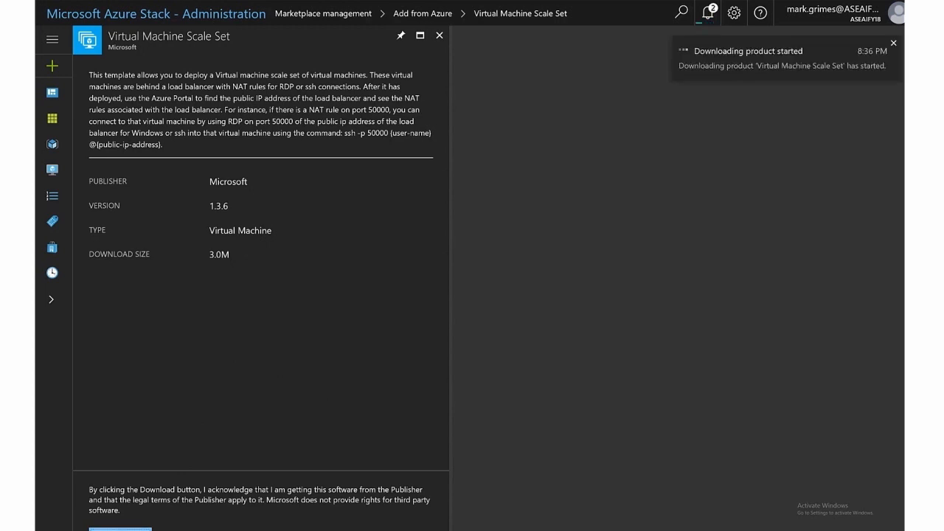
mouse_move(707, 39)
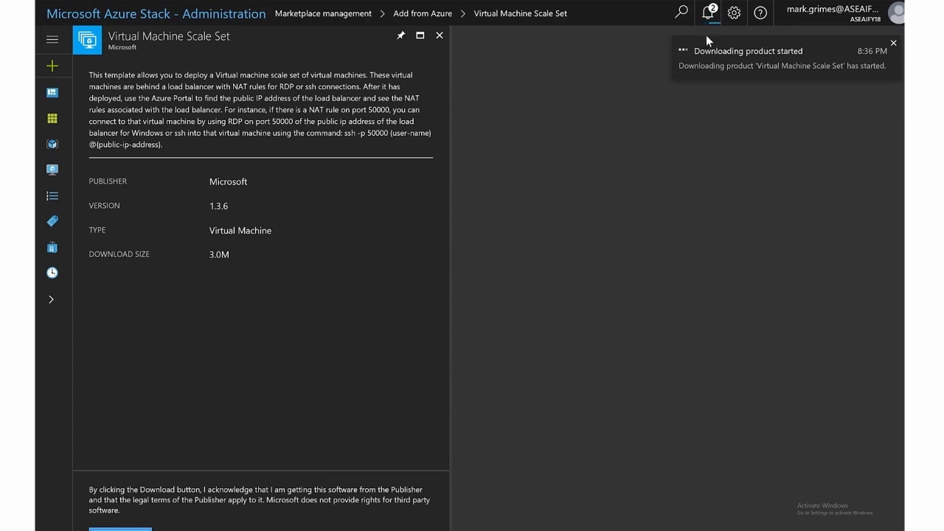
Show the notifications listing the Virtual Machine Scale Set and CoreOS Linux downloads as running.
click(706, 13)
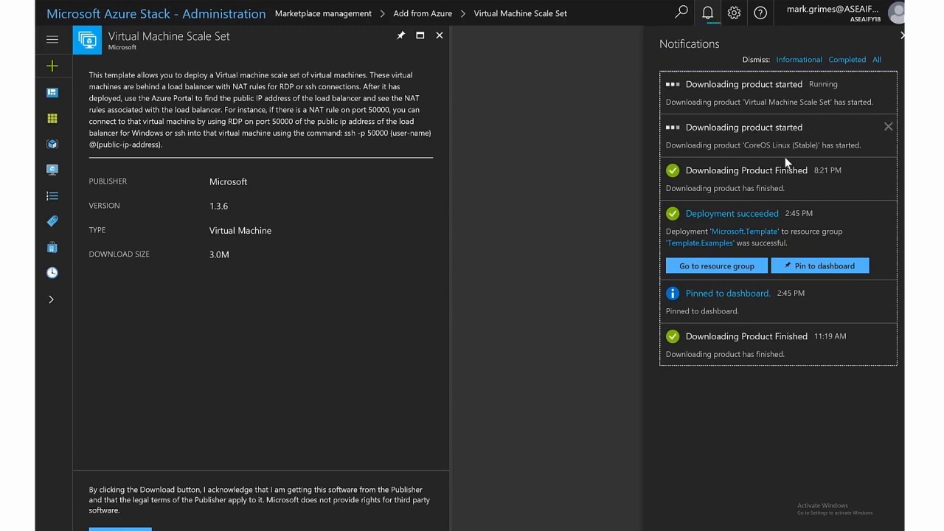
mouse_move(827, 155)
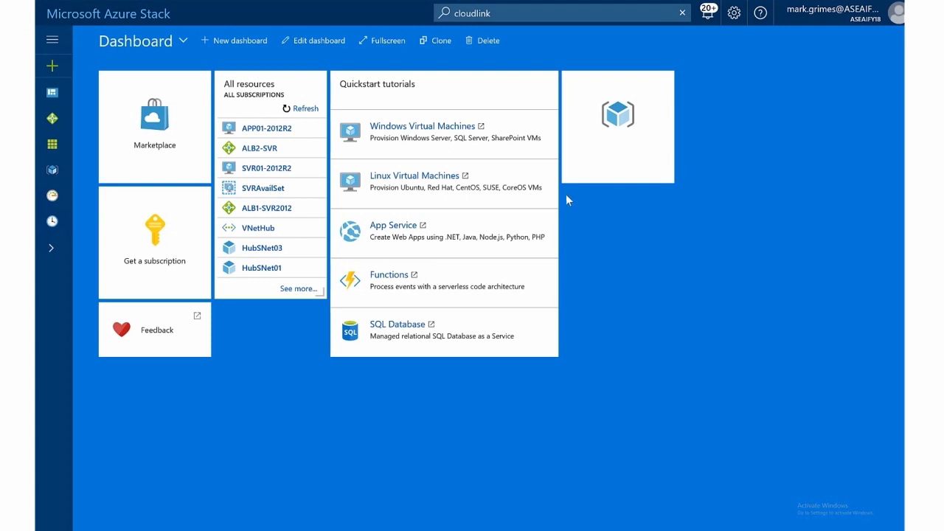
mouse_move(156, 133)
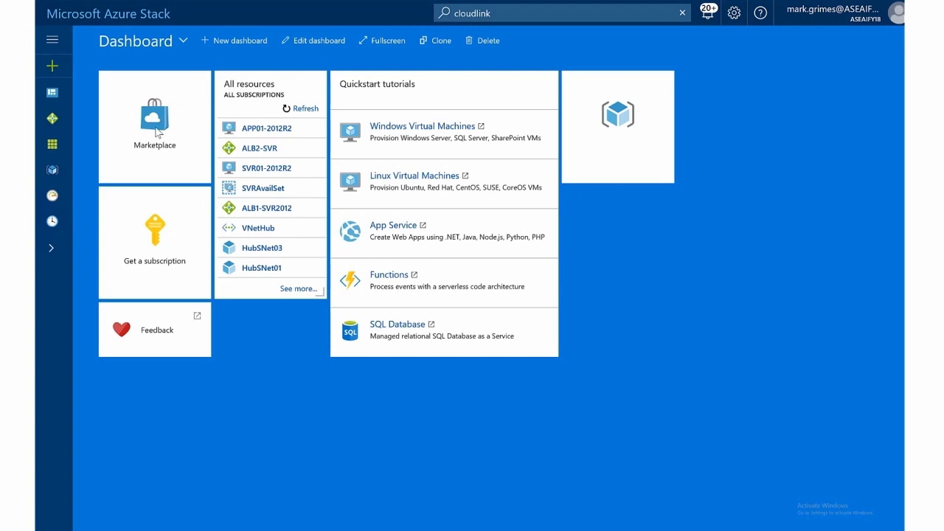
mouse_move(154, 126)
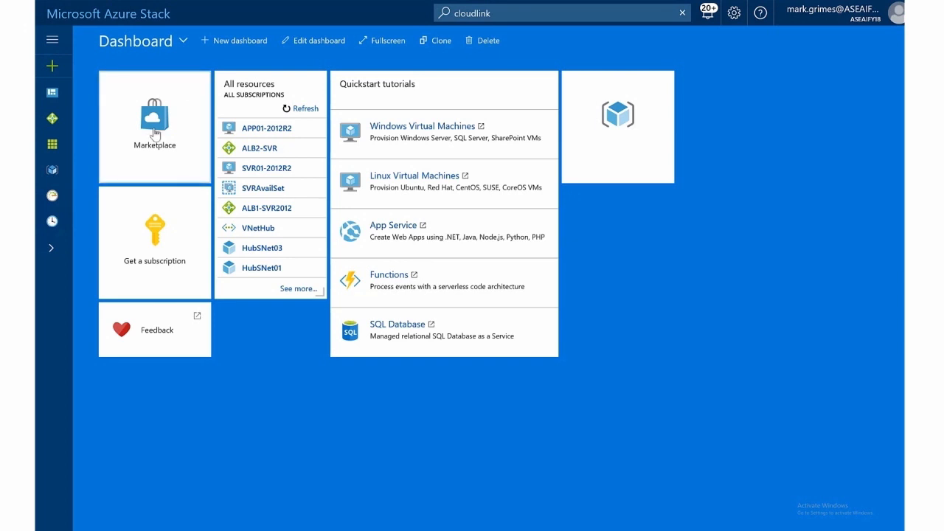
Go to the tenant Marketplace and view the Virtual machine scale set offering's details.
click(154, 125)
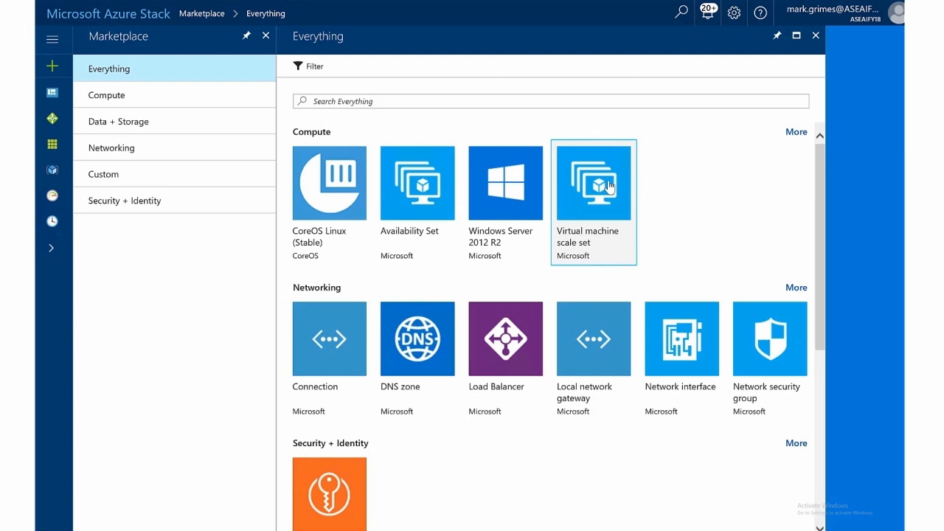
click(593, 183)
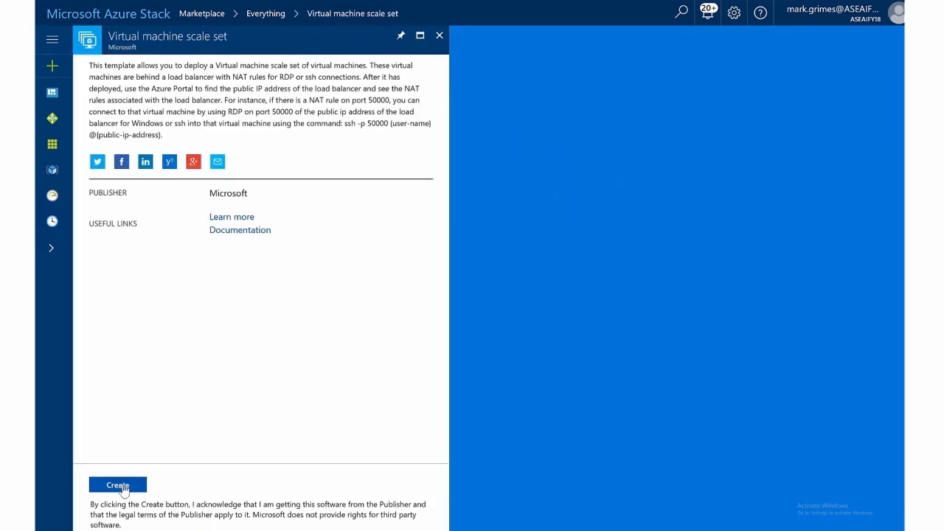
Start creating a virtual machine scale set, focus the name field, then close the form undeployed.
click(118, 483)
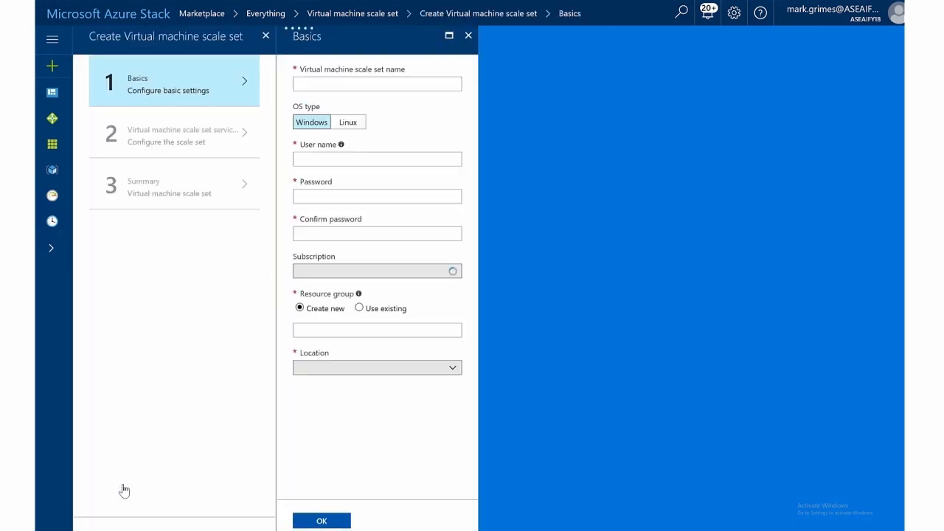
click(321, 519)
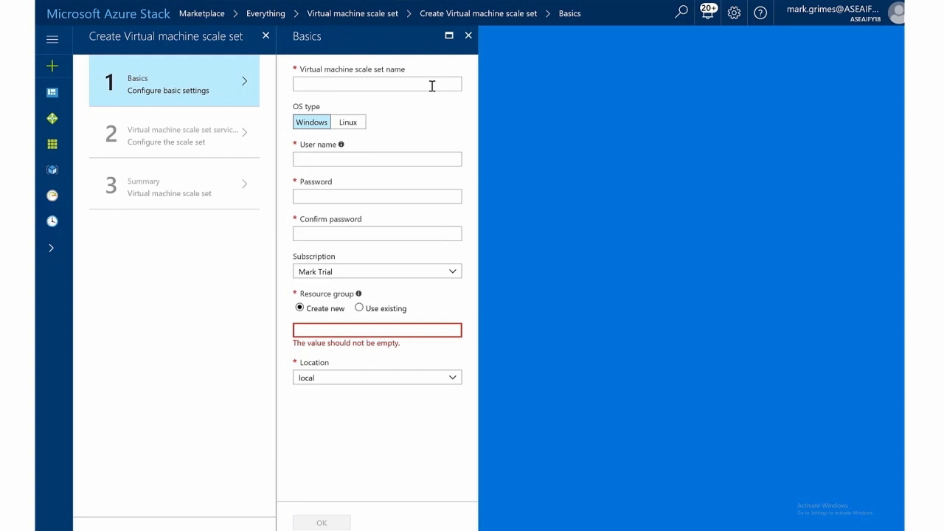
mouse_move(433, 221)
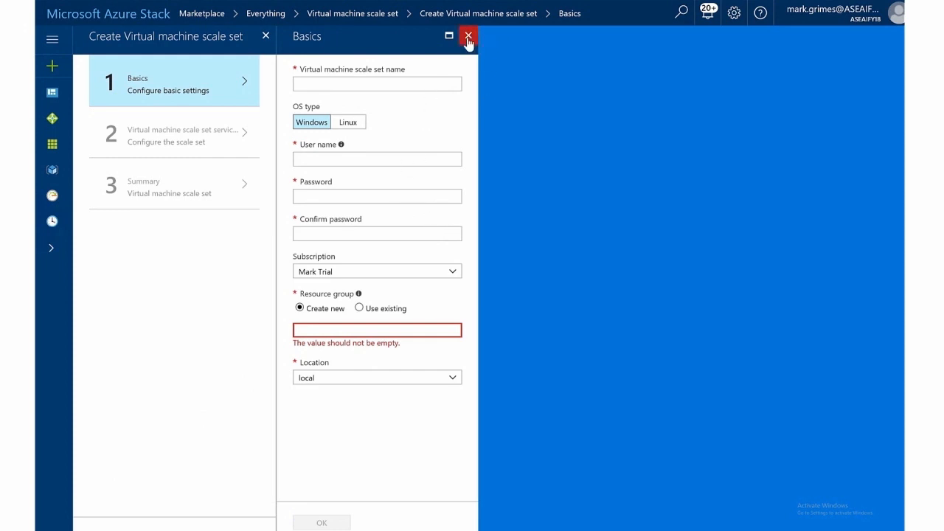
click(470, 37)
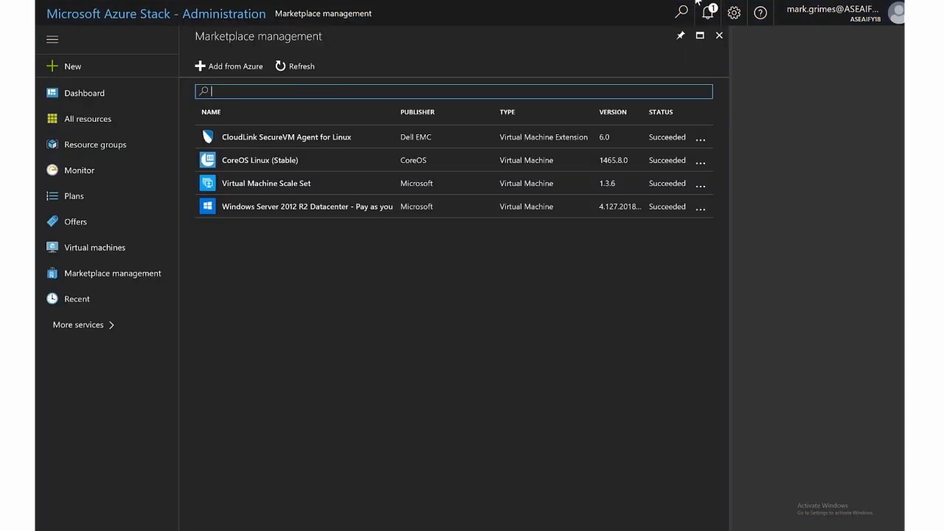
mouse_move(676, 76)
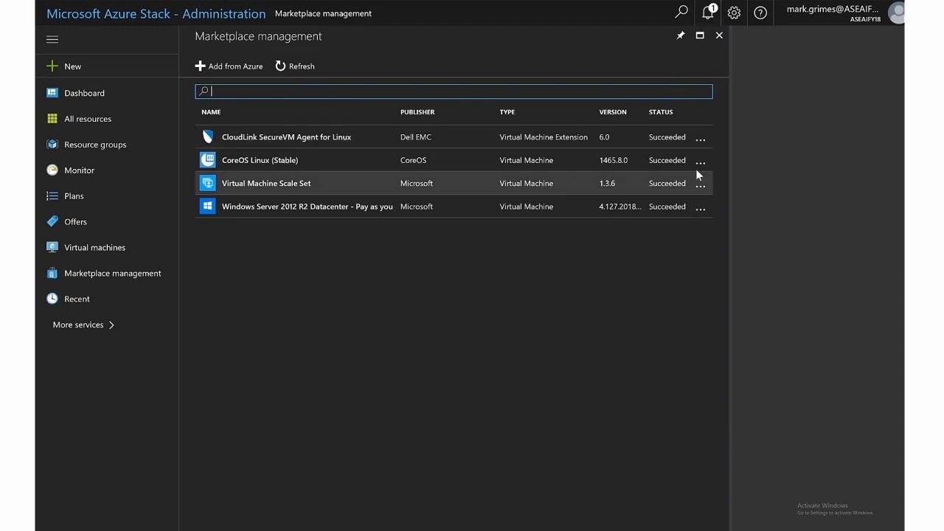
mouse_move(561, 233)
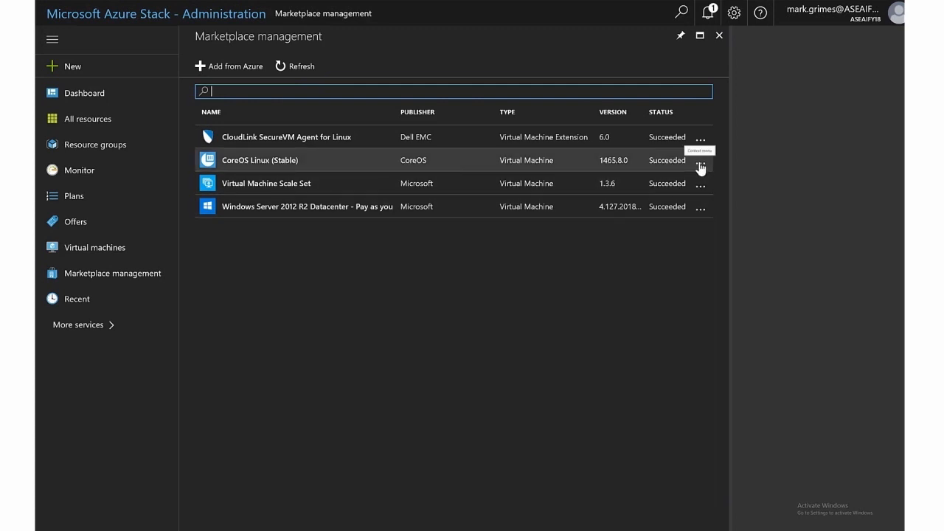
View the CoreOS Linux (Stable) details blade with its 30.4G download size.
click(700, 159)
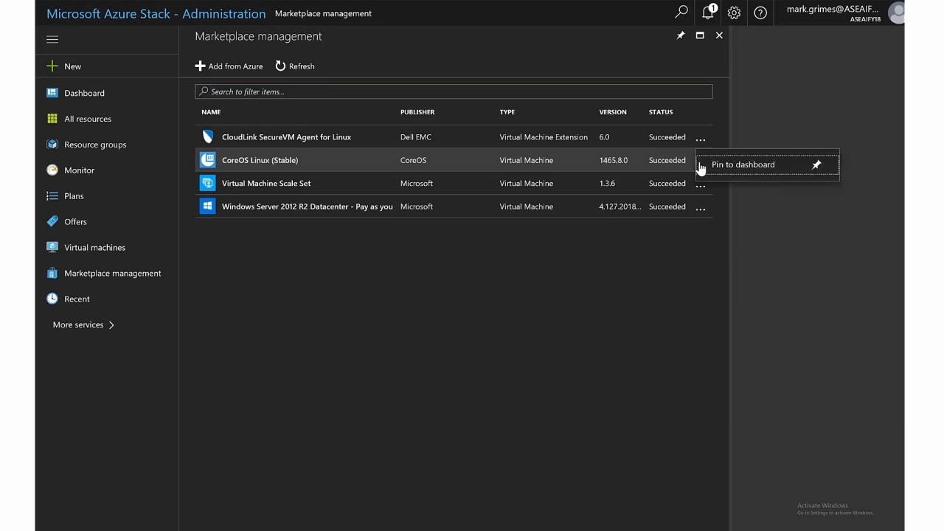
click(260, 159)
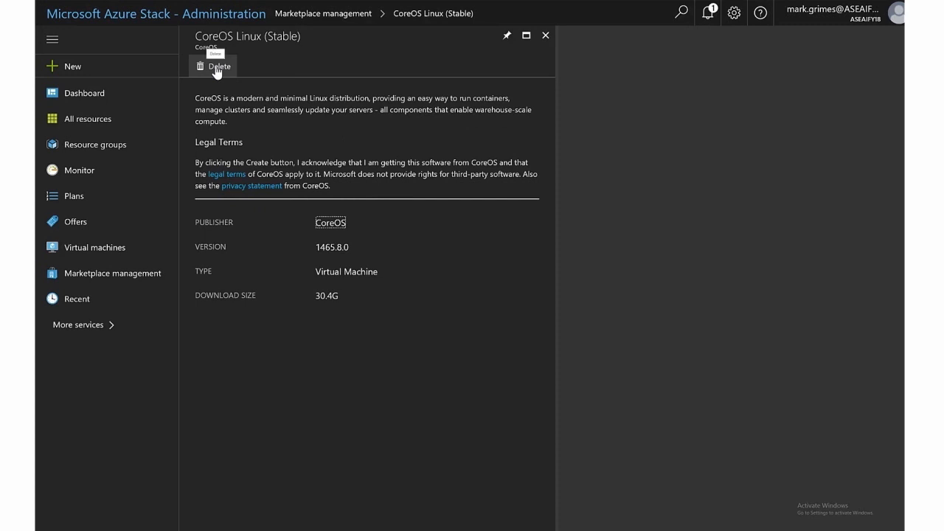
mouse_move(582, 136)
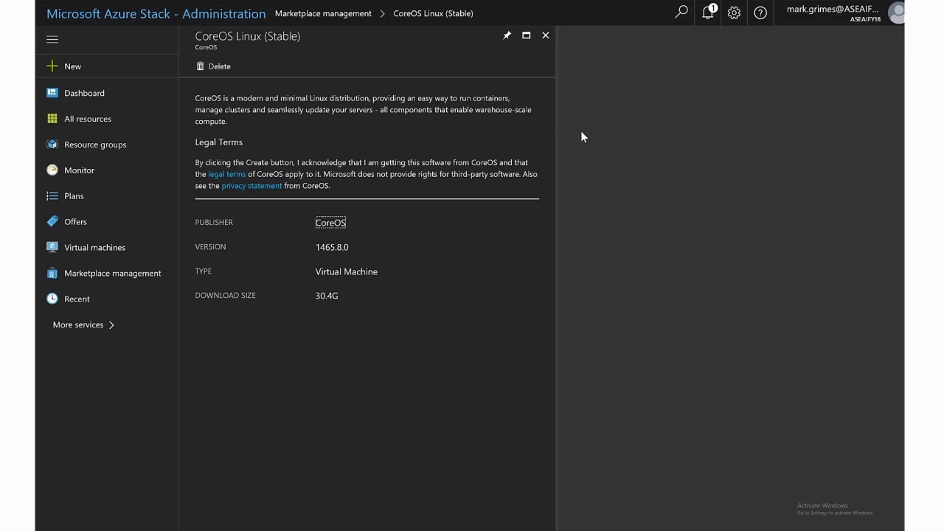
mouse_move(558, 72)
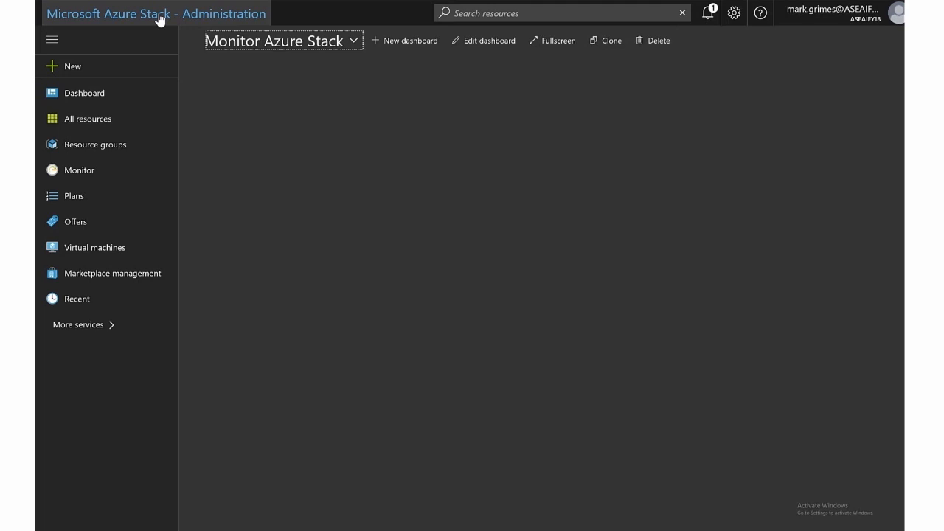
Return to the main Dashboard and view the Capacity resource provider overview.
click(284, 42)
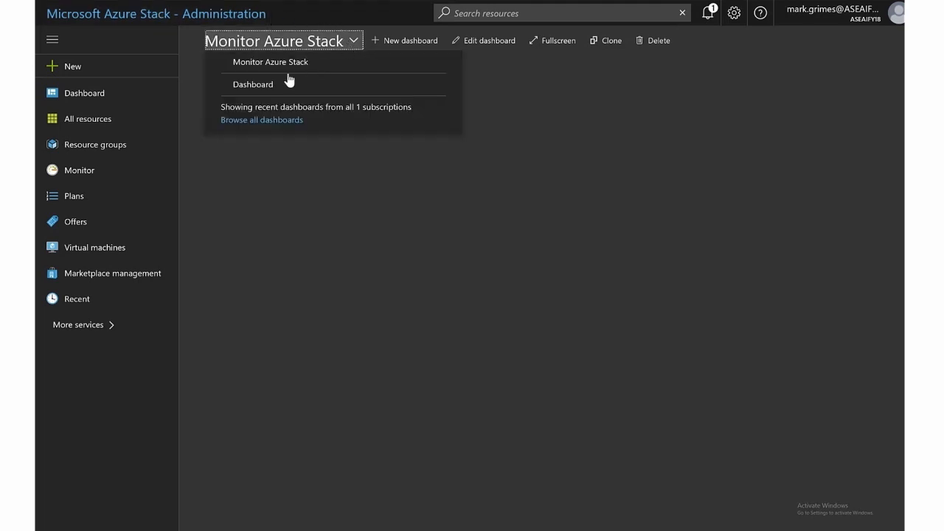
click(254, 83)
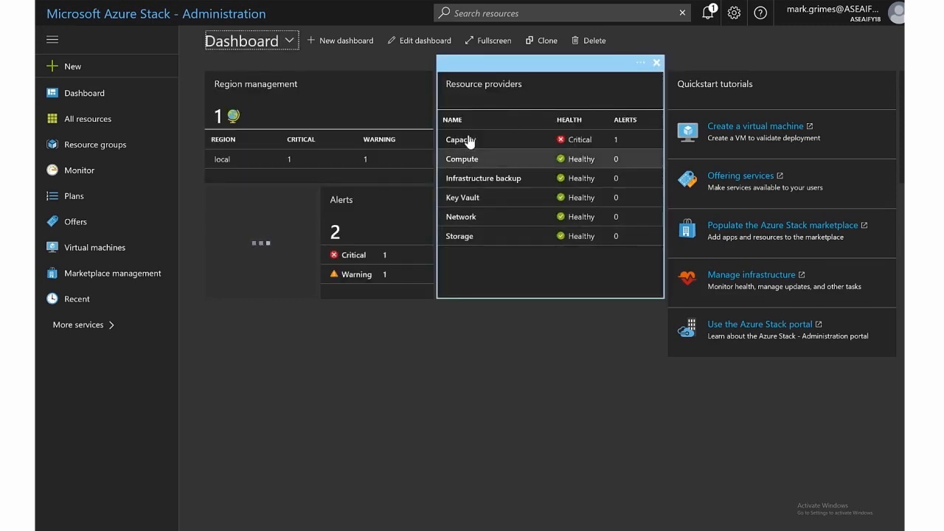
click(459, 138)
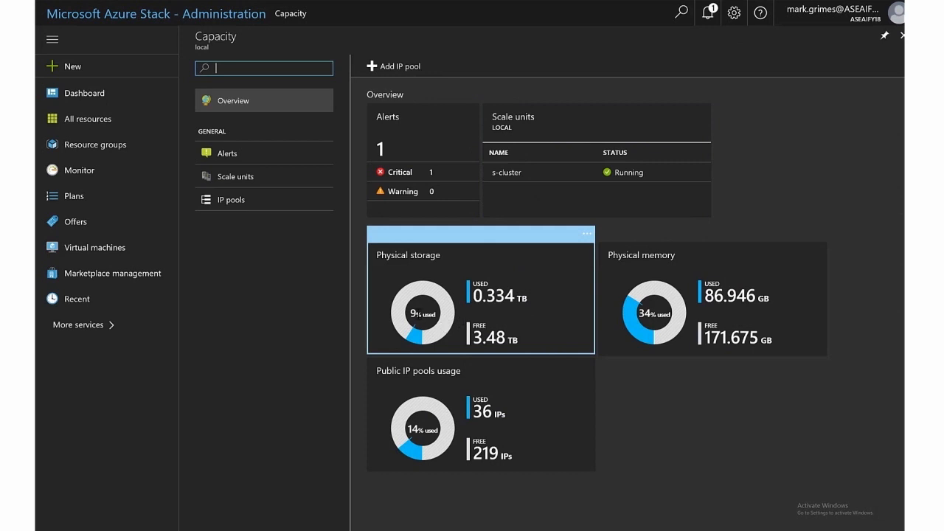
mouse_move(540, 327)
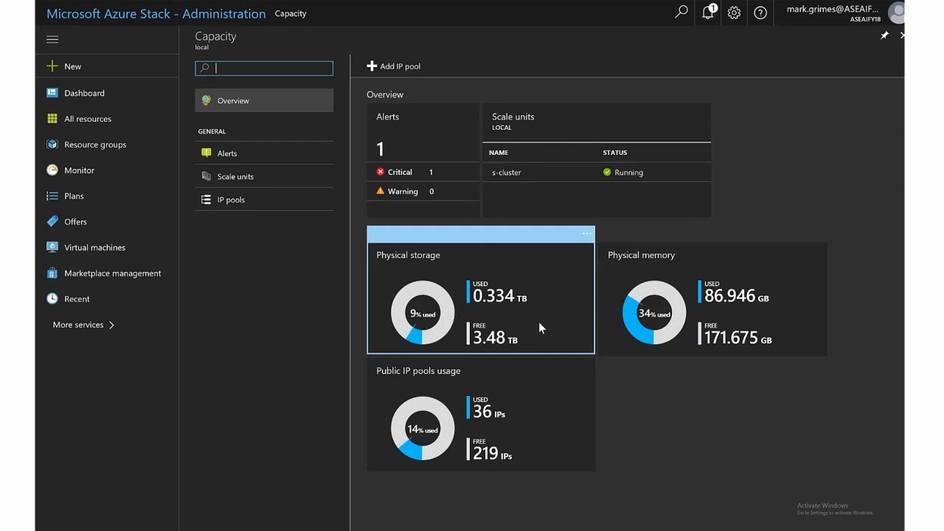